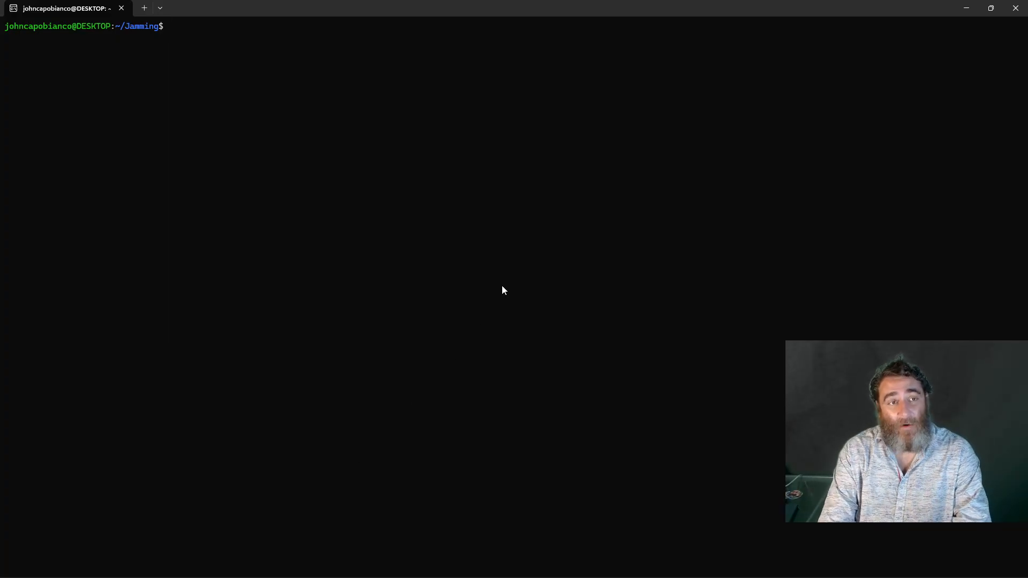
# - Launch a Gemini CLI session in YOLO mode with 'gemini -y' in the Jamming project
pyautogui.write('gemini -y')
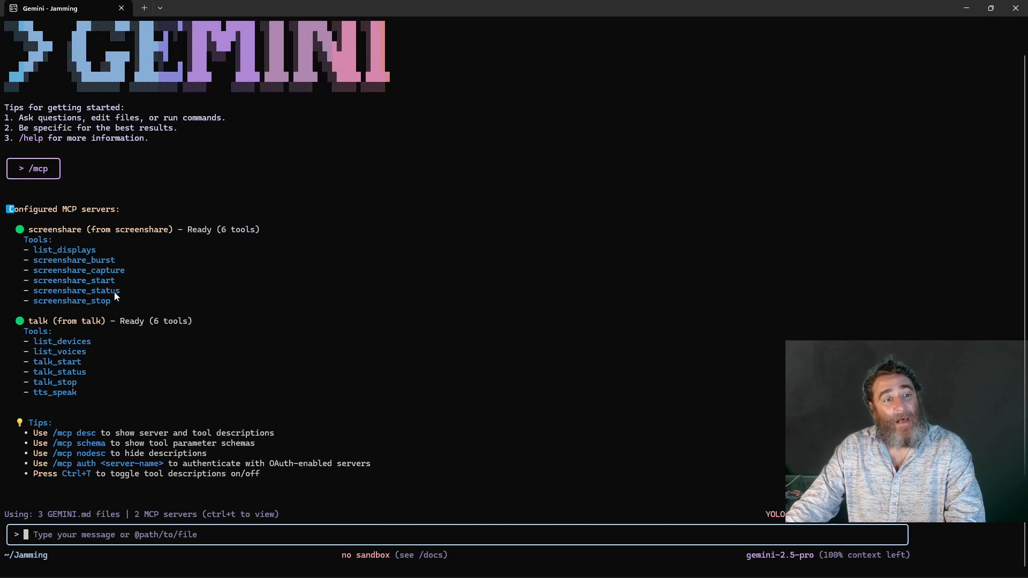
pyautogui.moveTo(123, 302)
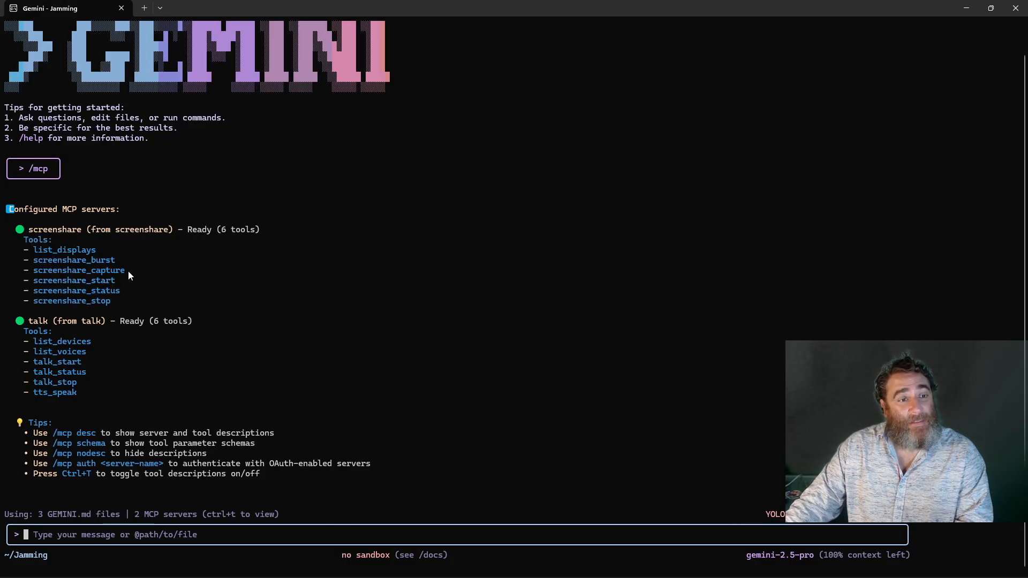
pyautogui.moveTo(292, 534)
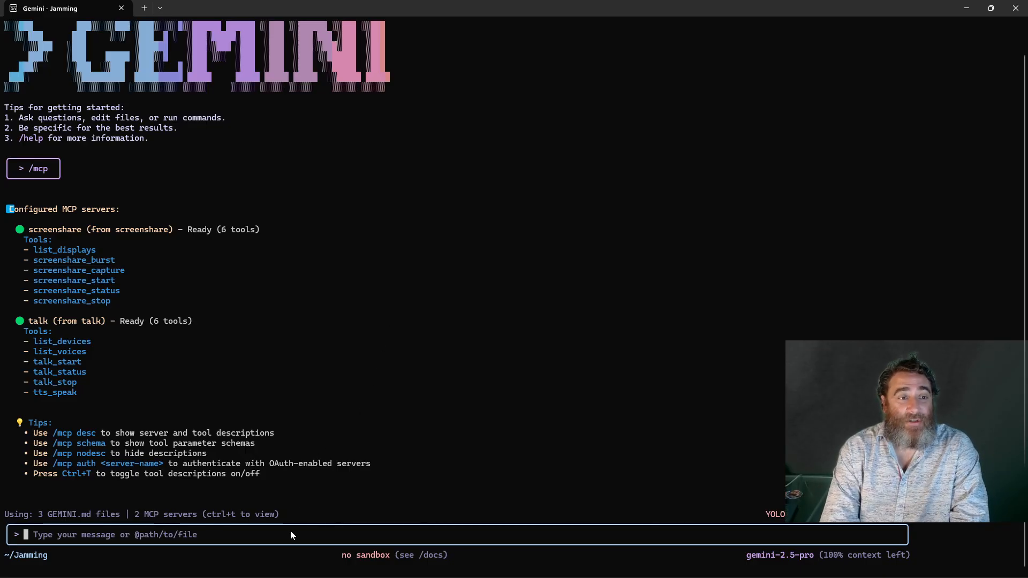
# - Run /screenshare:help to load the screenshare extension's help in the session
pyautogui.write('/s')
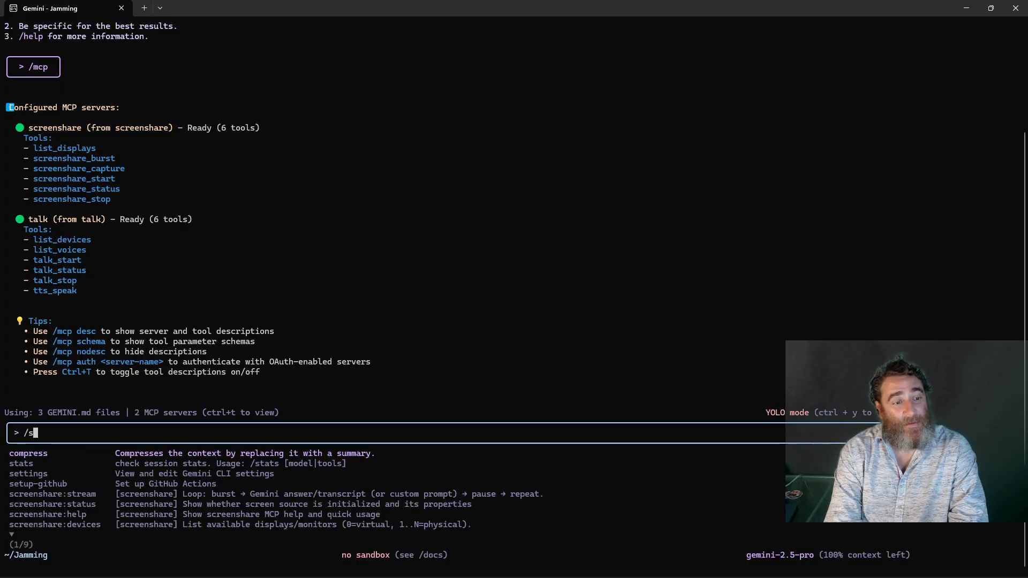
pyautogui.write('c')
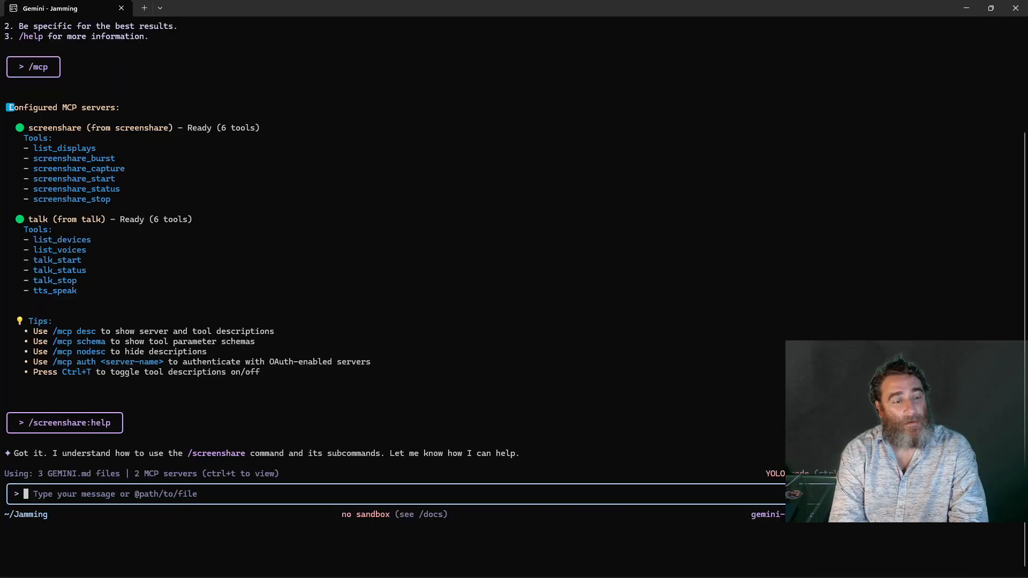
pyautogui.write('/screenshare:help')
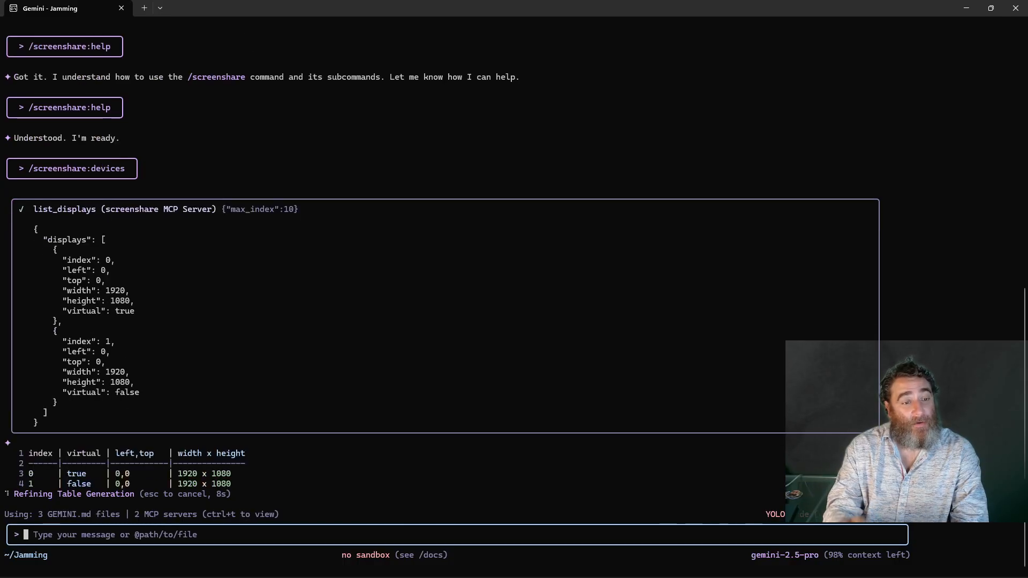
# - List MCP servers with /mcp, then capture display 1 as a JPEG with the X profile focused
pyautogui.write('/mcp')
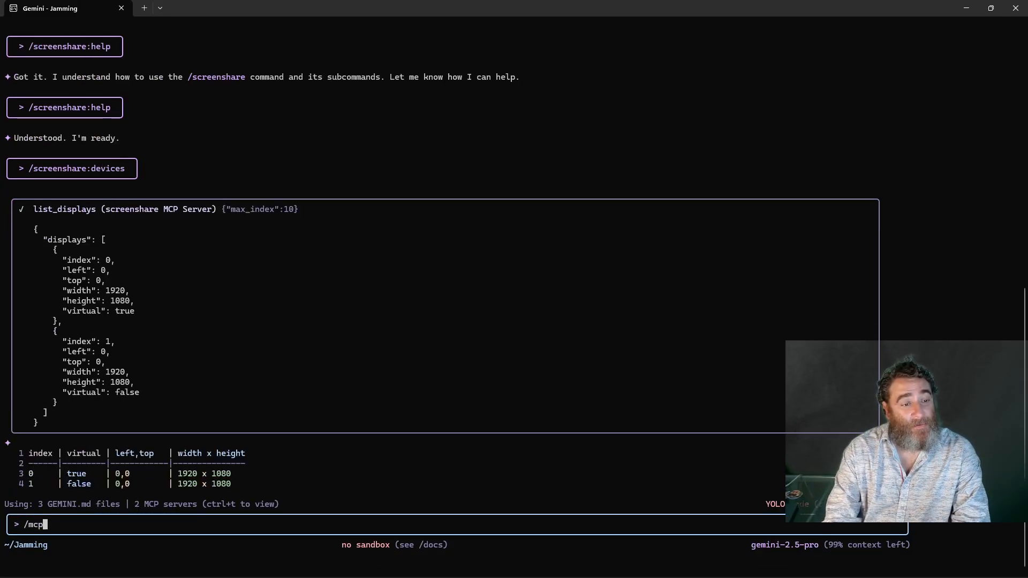
pyautogui.write('/screenshare:capture device_index=1')
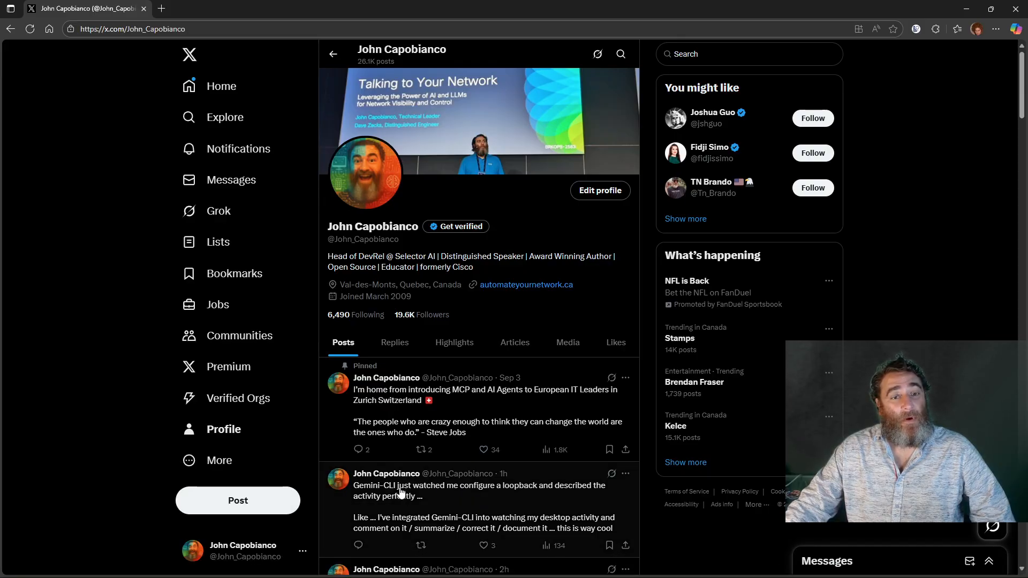
pyautogui.click(229, 565)
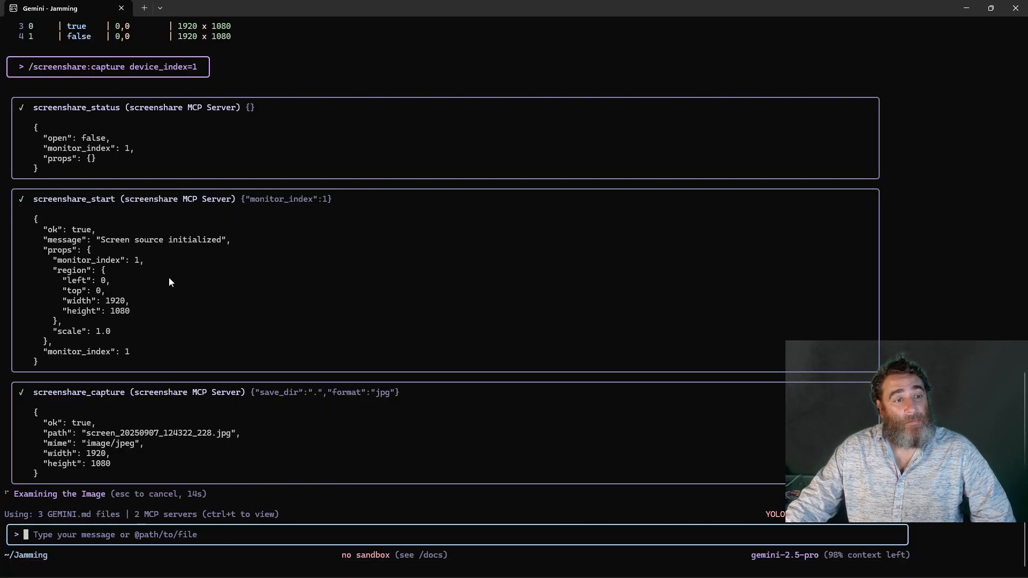
pyautogui.moveTo(216, 309)
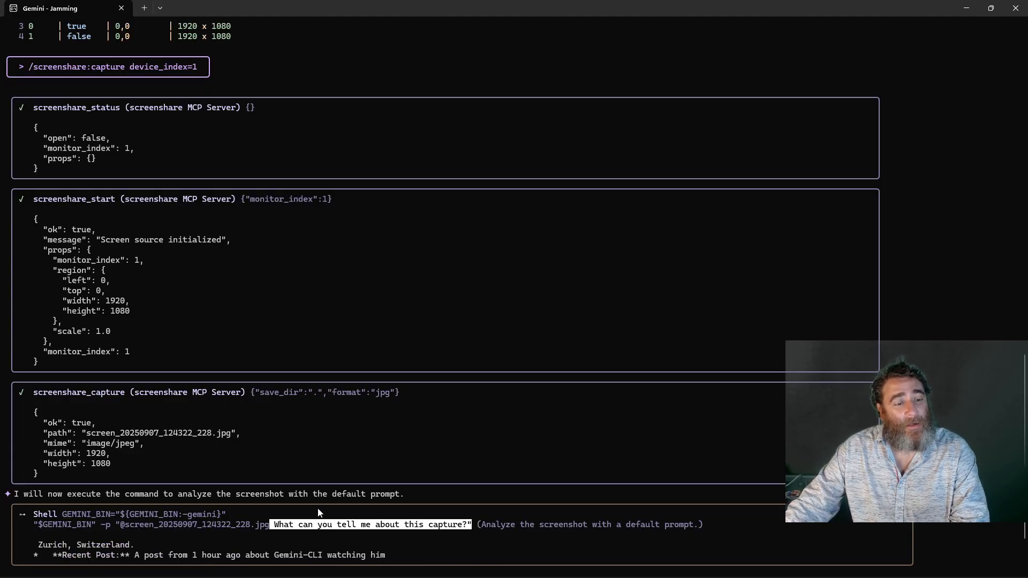
# - Scroll through the analysis describing the capture as an X profile page
pyautogui.scroll(-3)
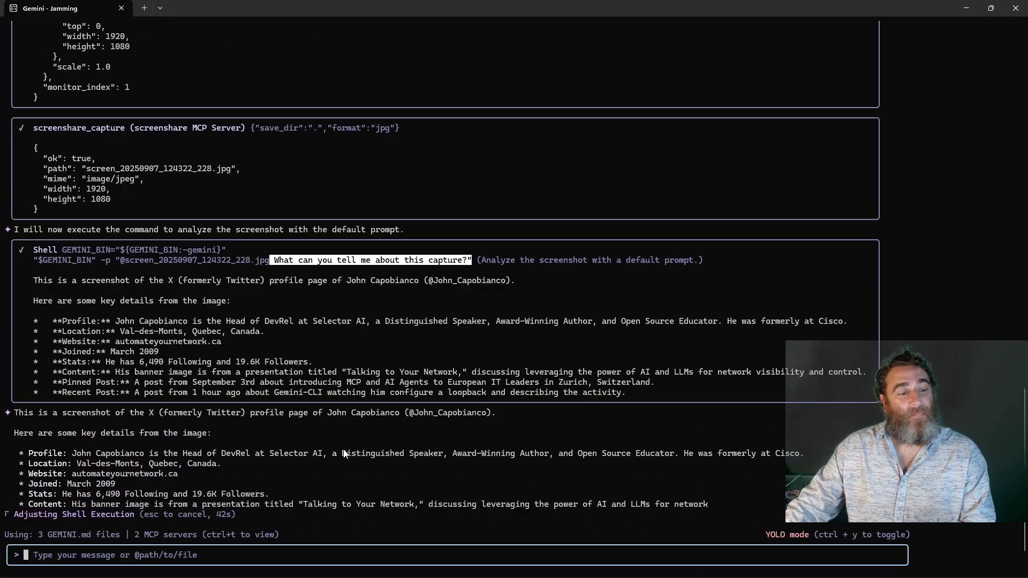
pyautogui.scroll(-3)
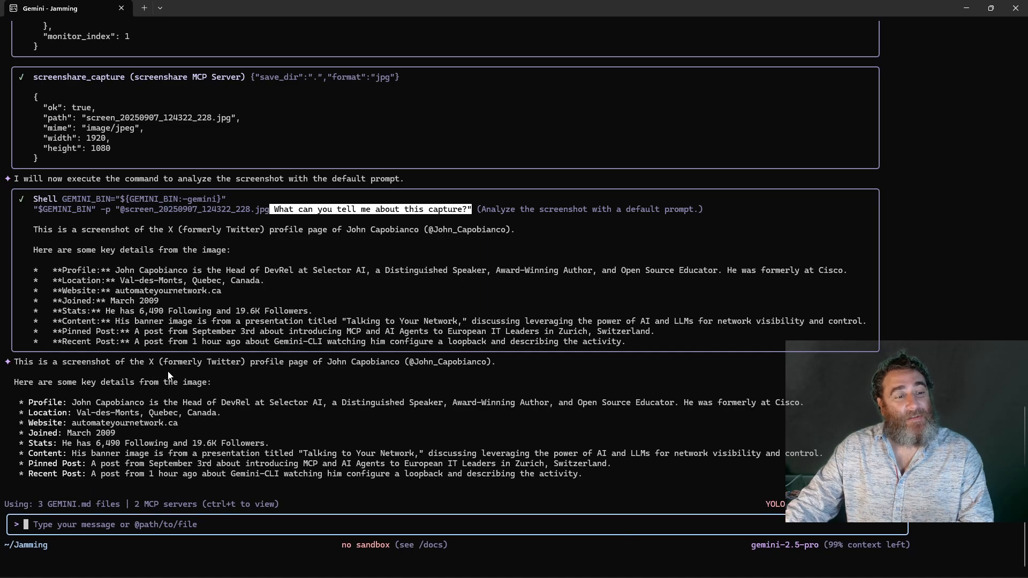
pyautogui.moveTo(323, 376)
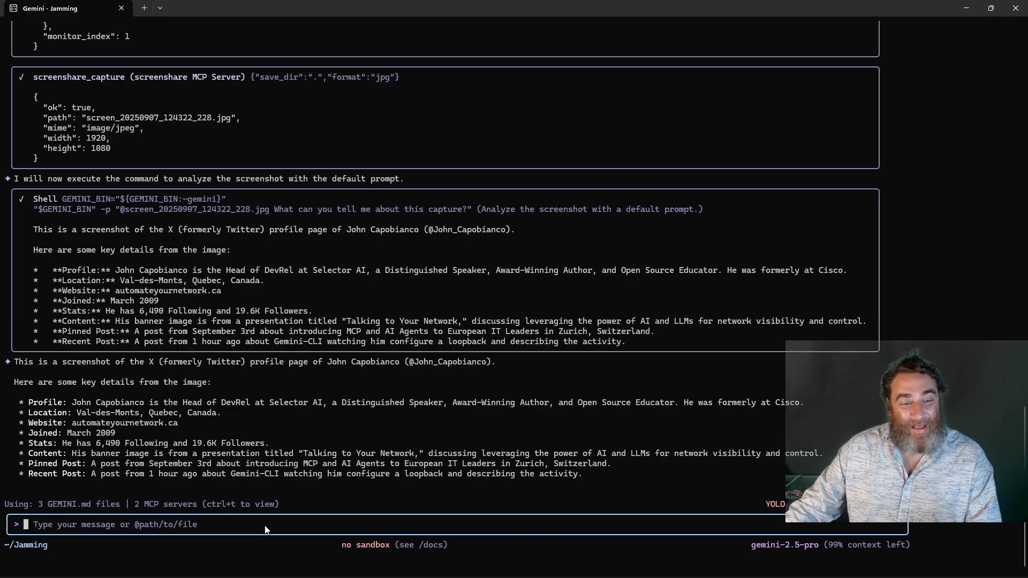
# - Start /screenshare:stream for 15000 ms with a 'transcribe what this user is doing' prompt
pyautogui.write('/screenshare:capture device_index=1')
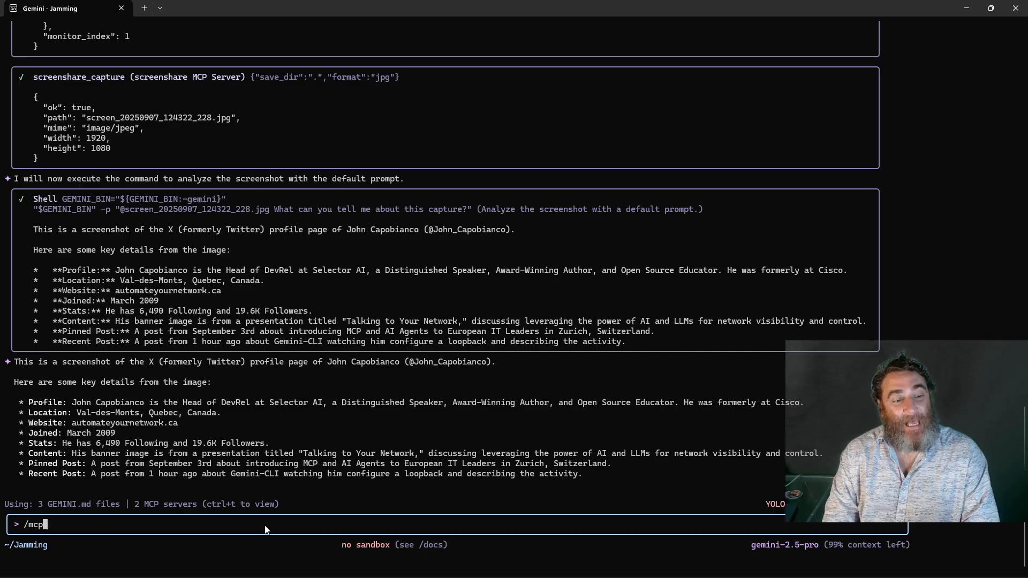
pyautogui.write('/screenshare:stream duration_ms=15000 prompt="Trascribe what this user is doing please be verbose"')
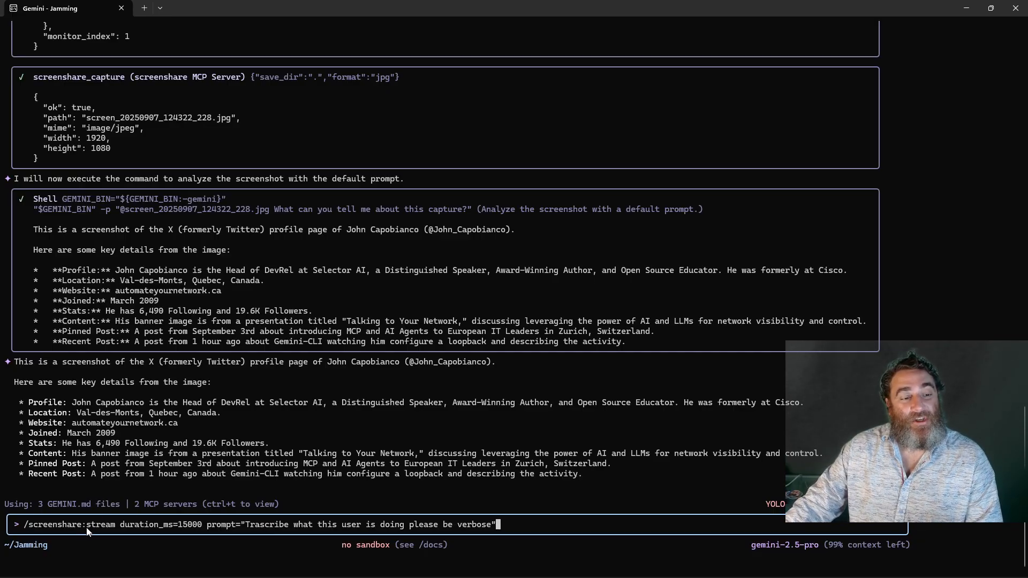
pyautogui.doubleClick(99, 524)
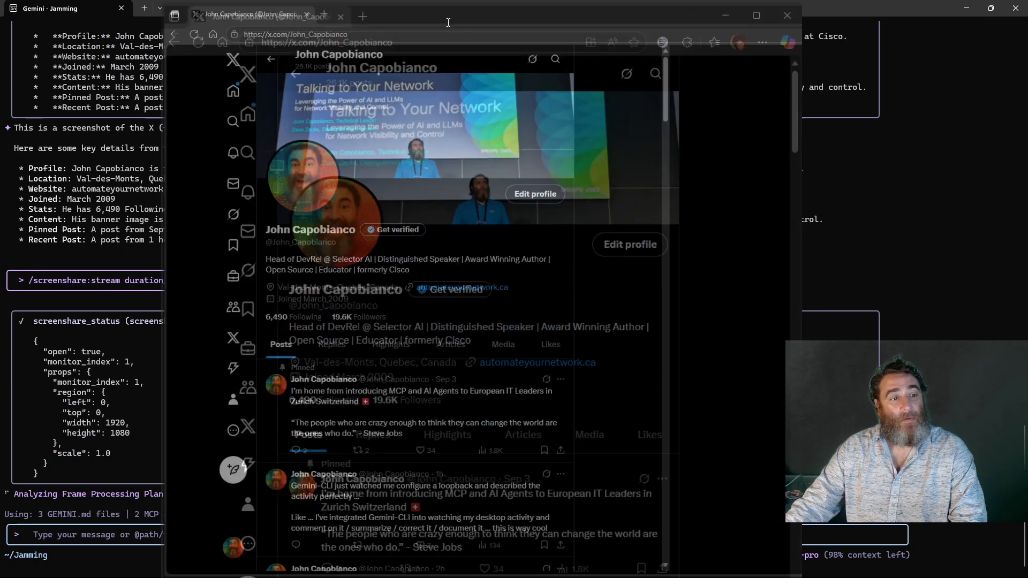
# - Compose and publish the 'Hello World! Gemini-CLI is watching me' post with signature on X
pyautogui.click(755, 15)
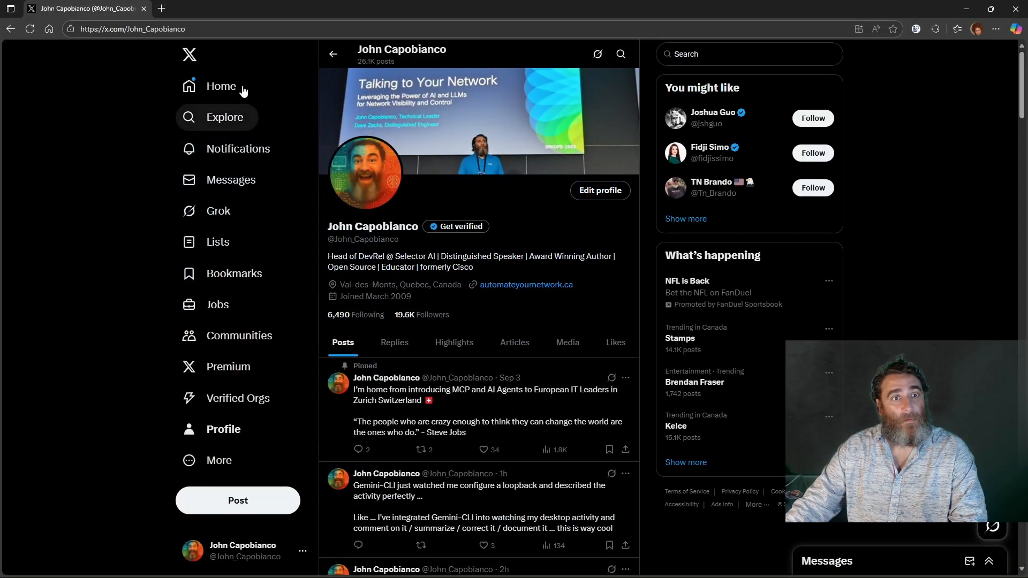
pyautogui.click(229, 566)
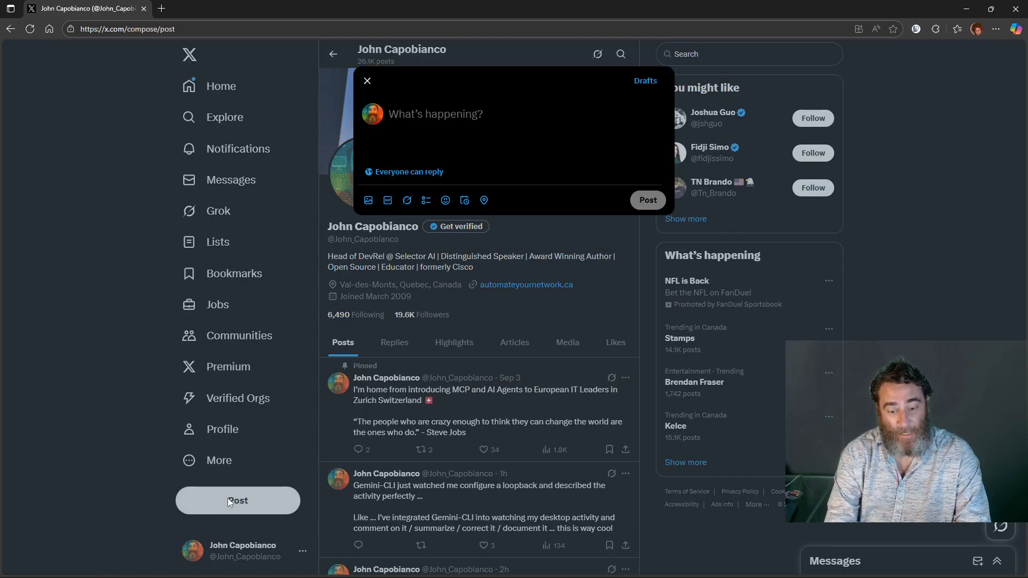
pyautogui.write('Hello World')
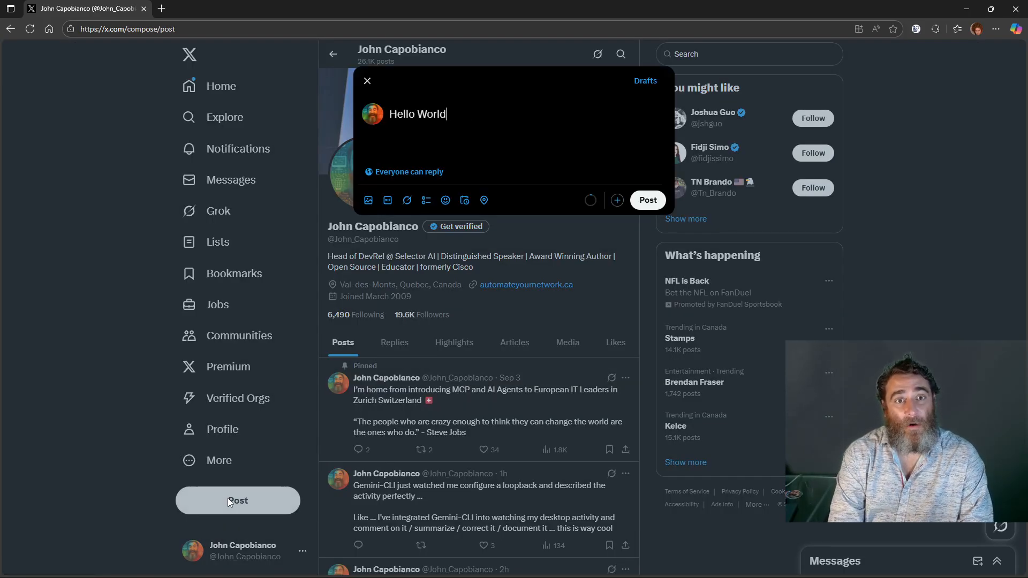
pyautogui.write('! Gemini-C')
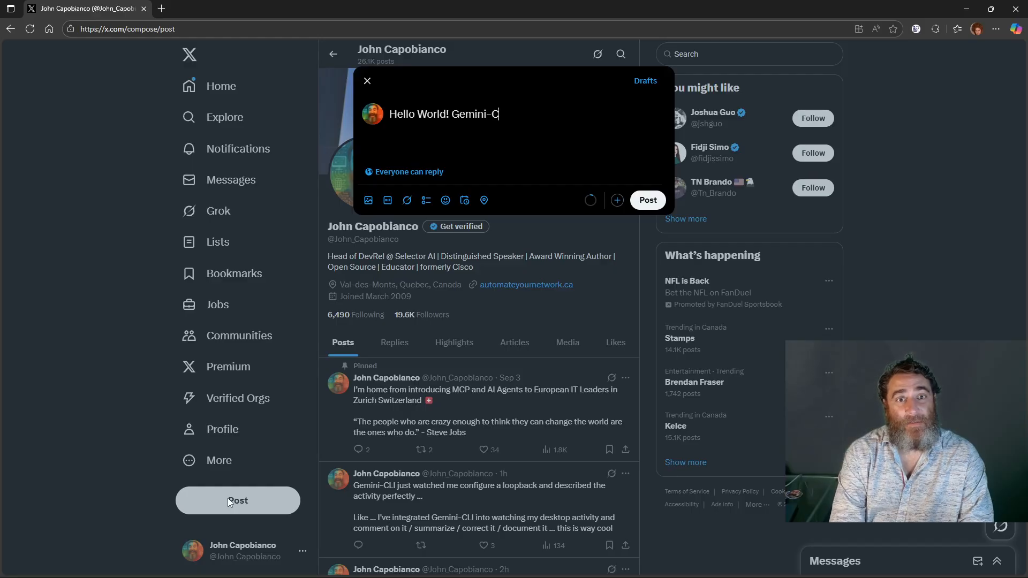
pyautogui.write('LI is watching me post this X post!')
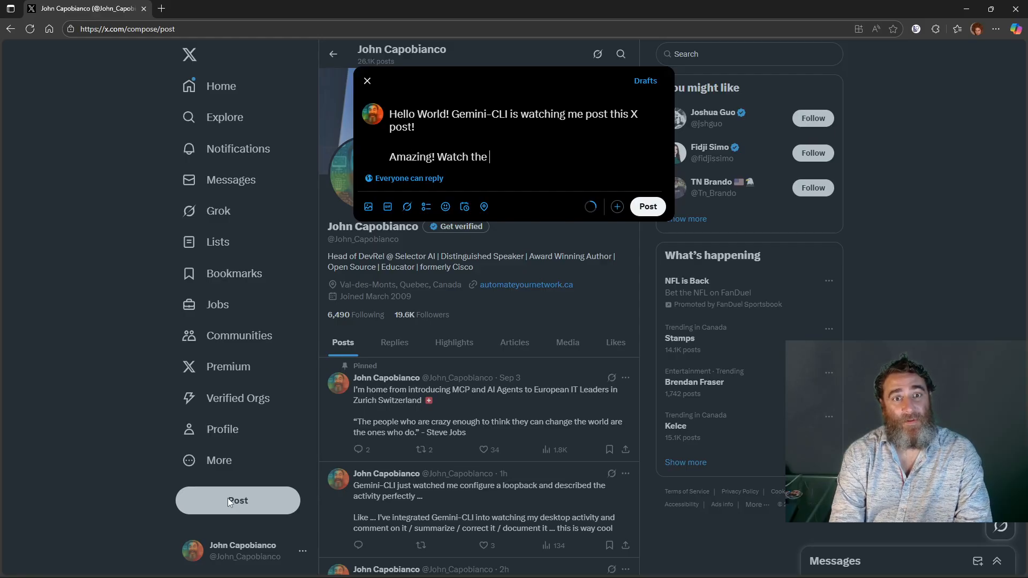
pyautogui.write('video for more!')
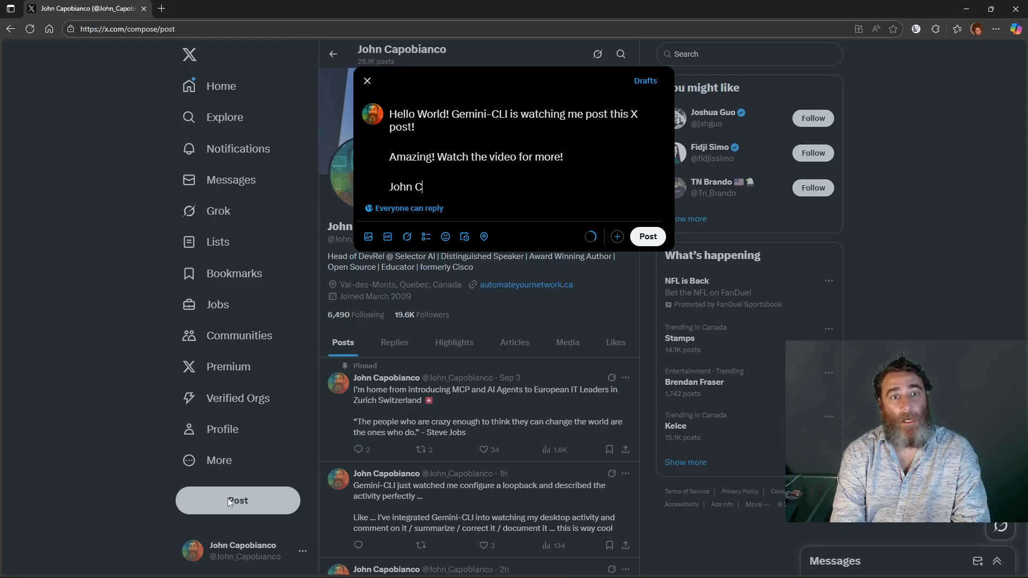
pyautogui.write('apobianco')
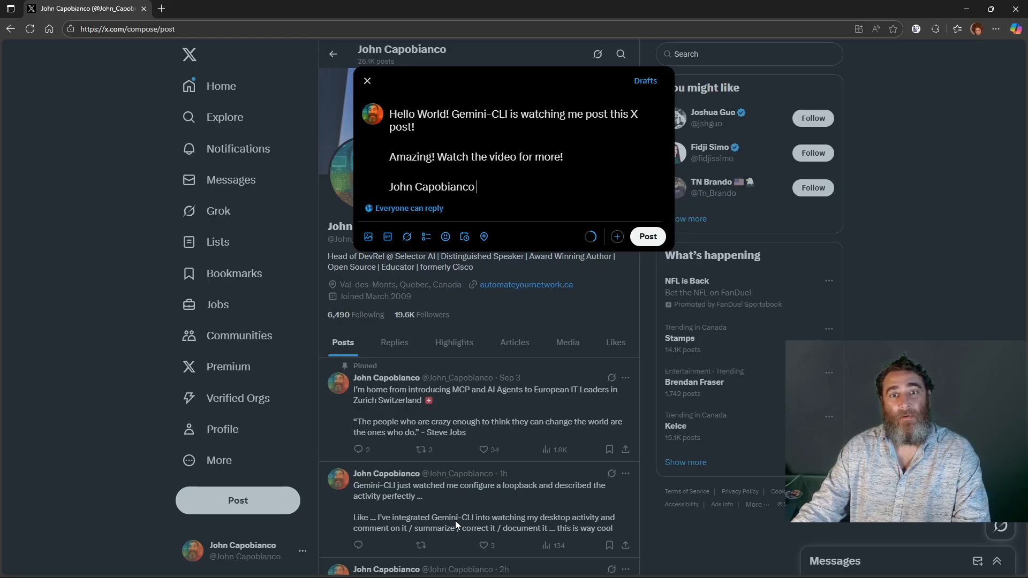
pyautogui.click(647, 237)
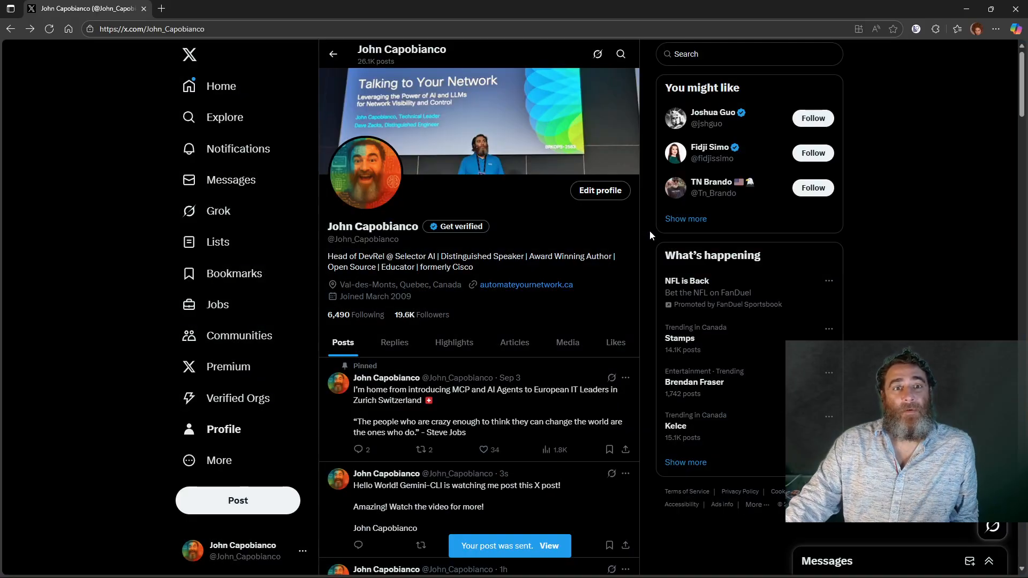
pyautogui.scroll(-3)
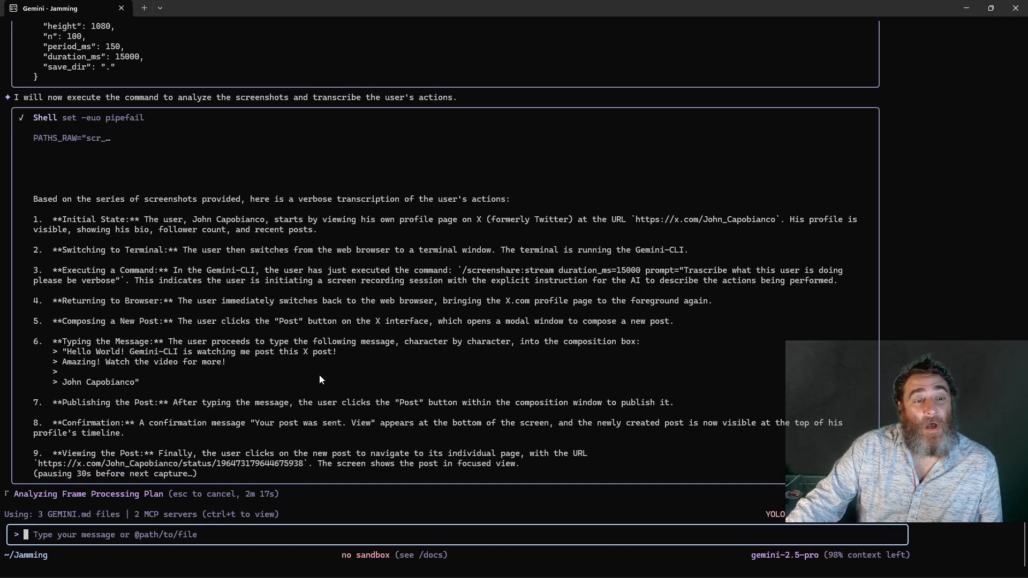
# - Read the numbered stream transcription, interrupt with Ctrl+C, and highlight 'verbose' in the prompt
pyautogui.scroll(-3)
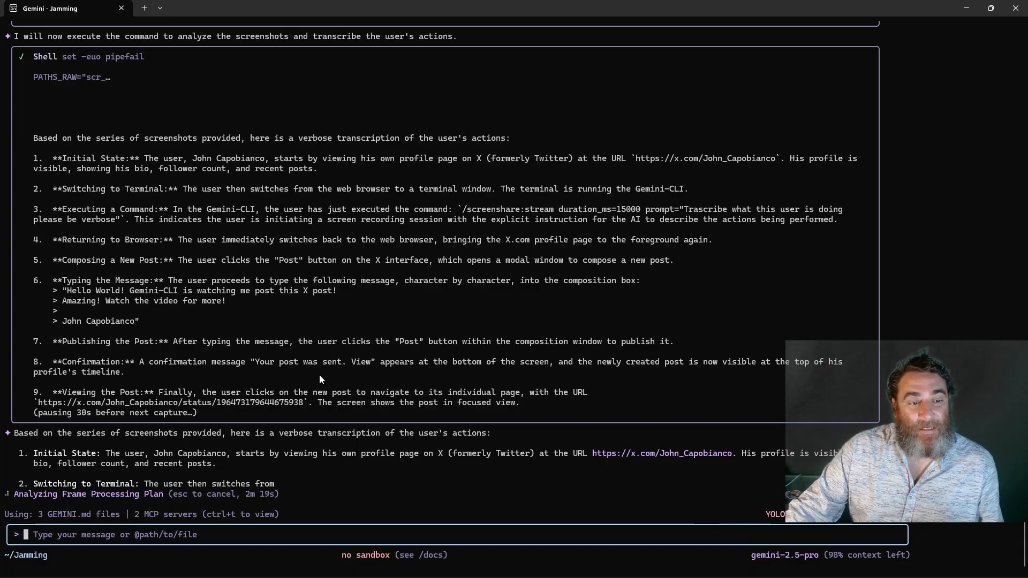
pyautogui.scroll(-3)
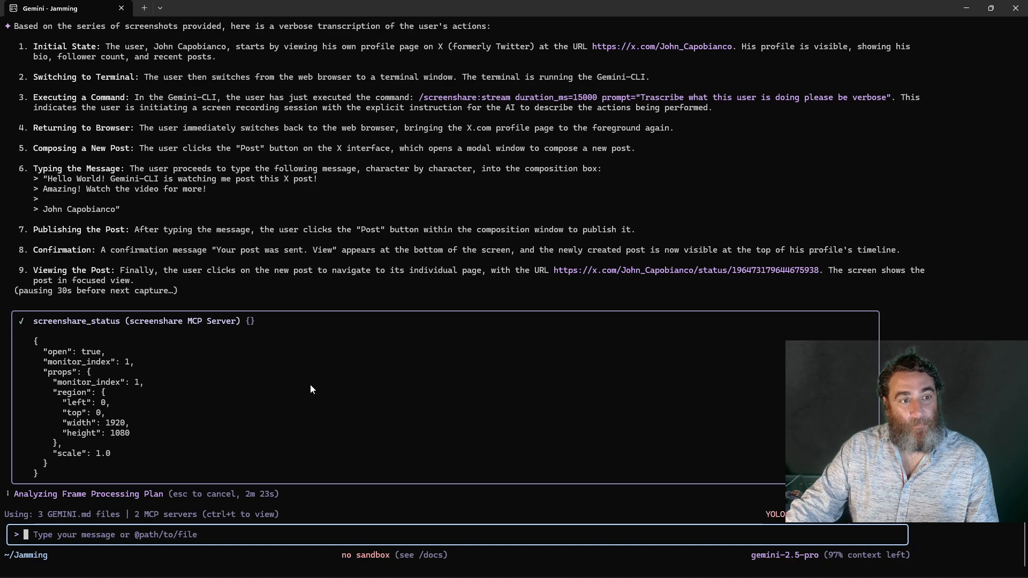
pyautogui.press('ctrl+c')
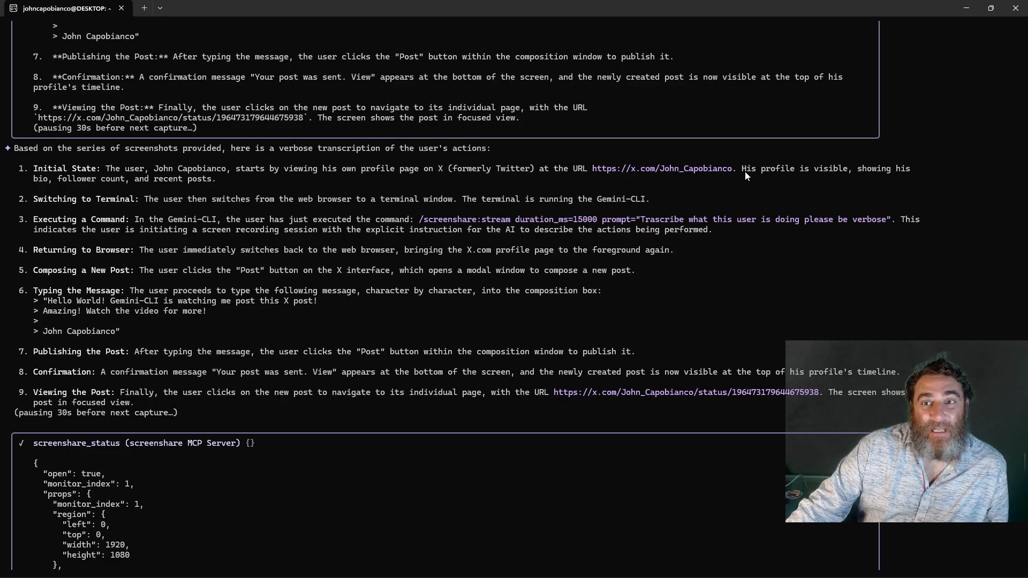
pyautogui.moveTo(65, 191)
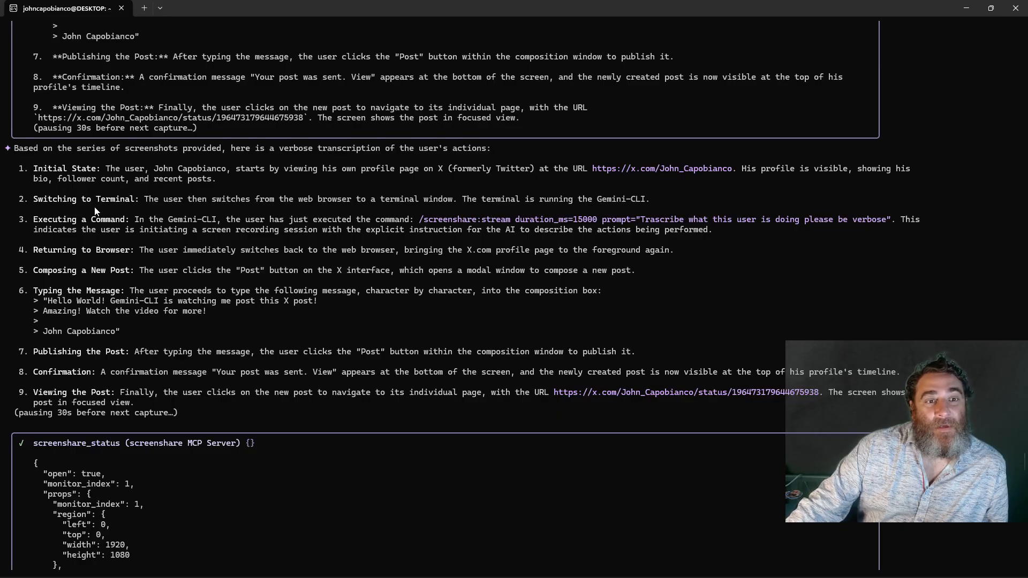
pyautogui.moveTo(203, 240)
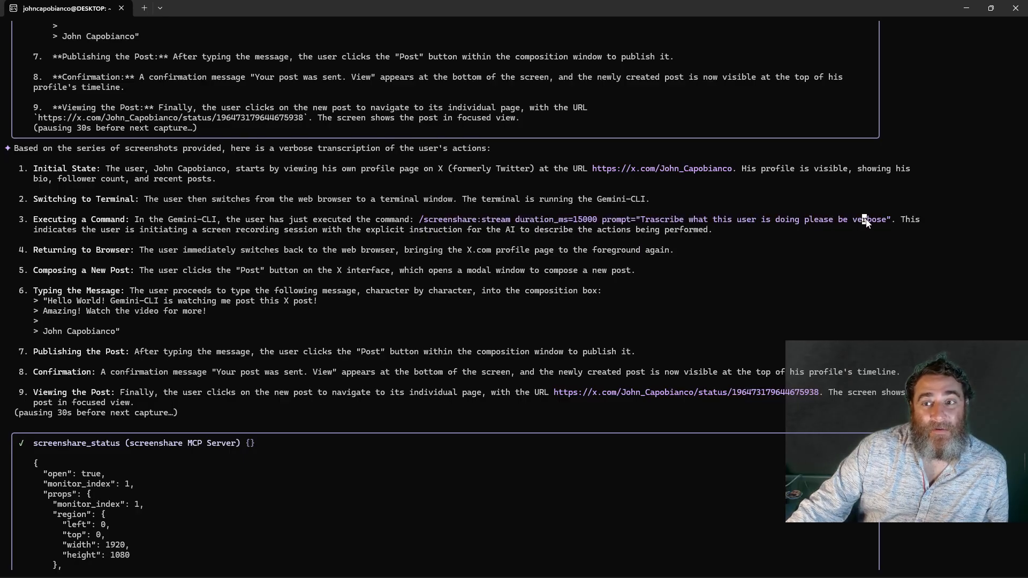
pyautogui.doubleClick(873, 218)
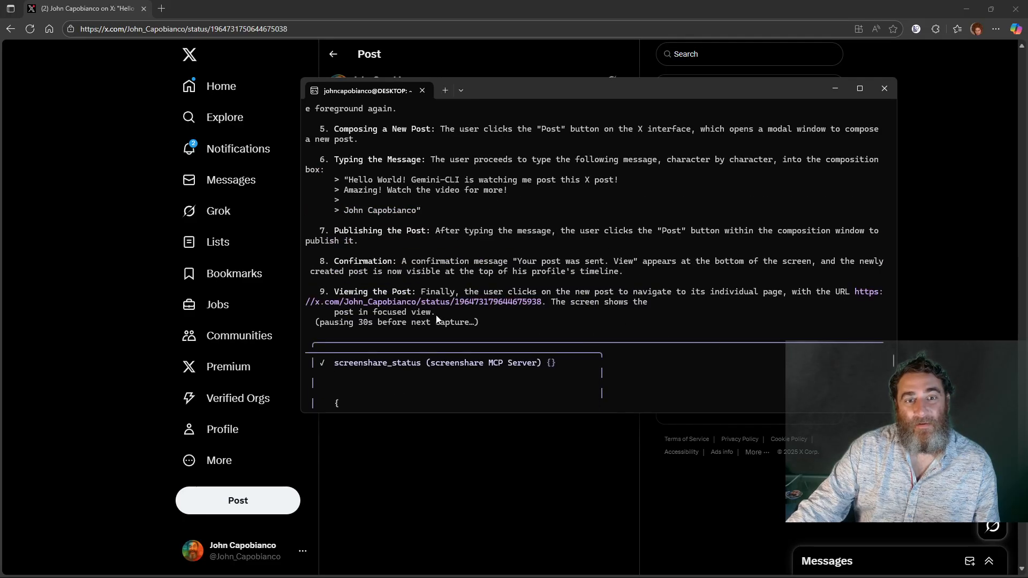
pyautogui.moveTo(459, 310)
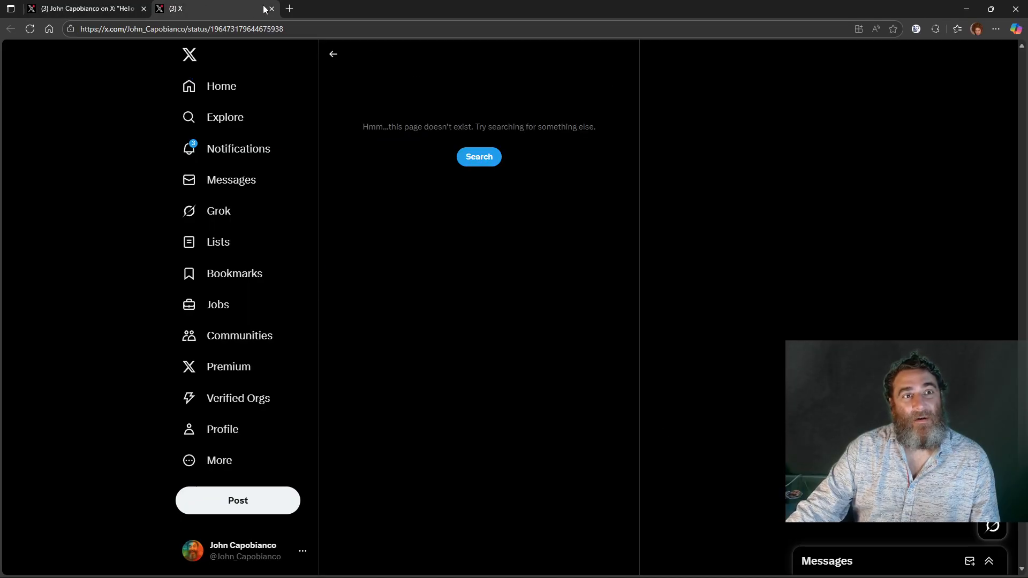
# - Close the not-found post tab and return to the terminal
pyautogui.click(270, 9)
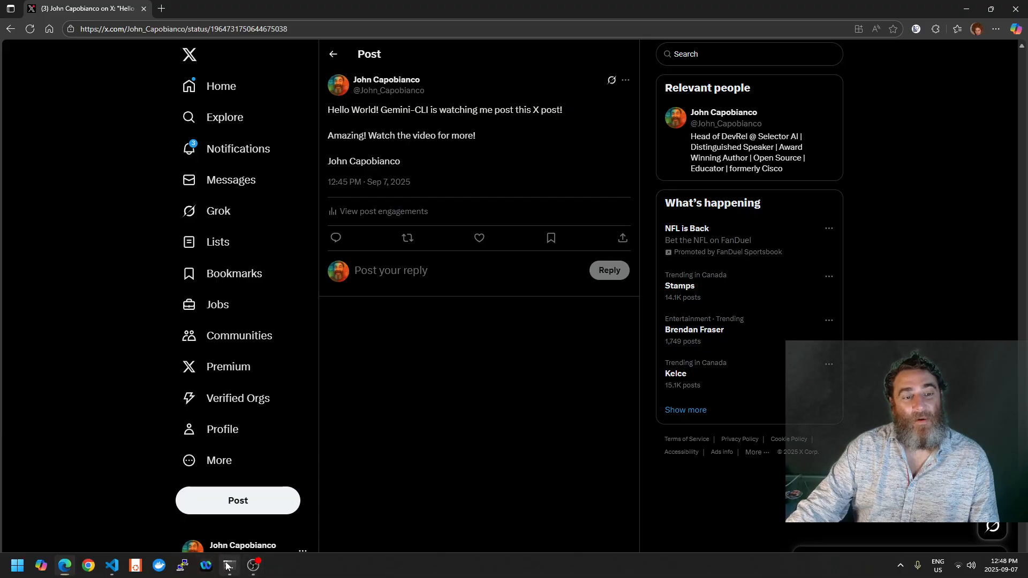
pyautogui.click(227, 565)
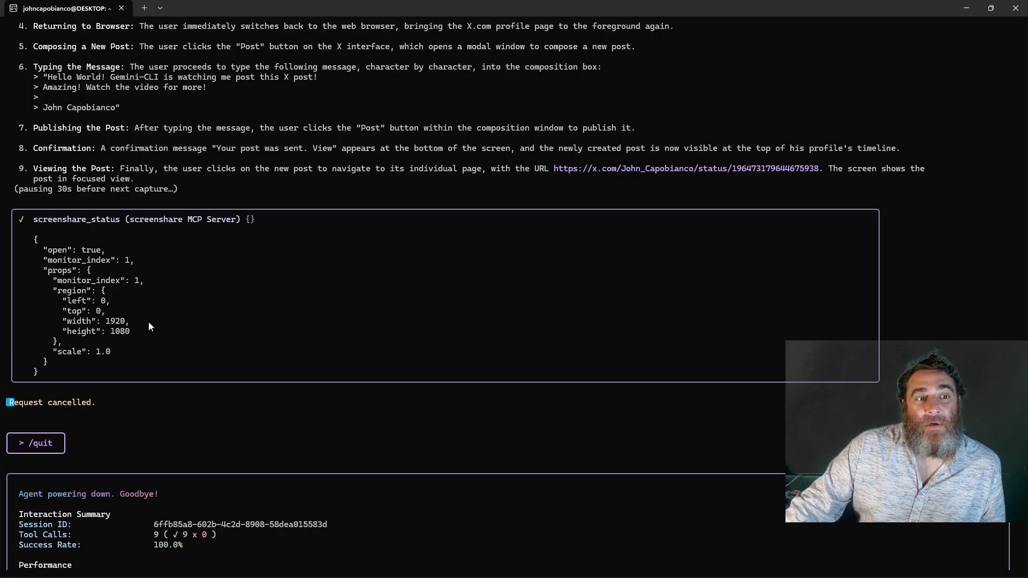
pyautogui.moveTo(258, 371)
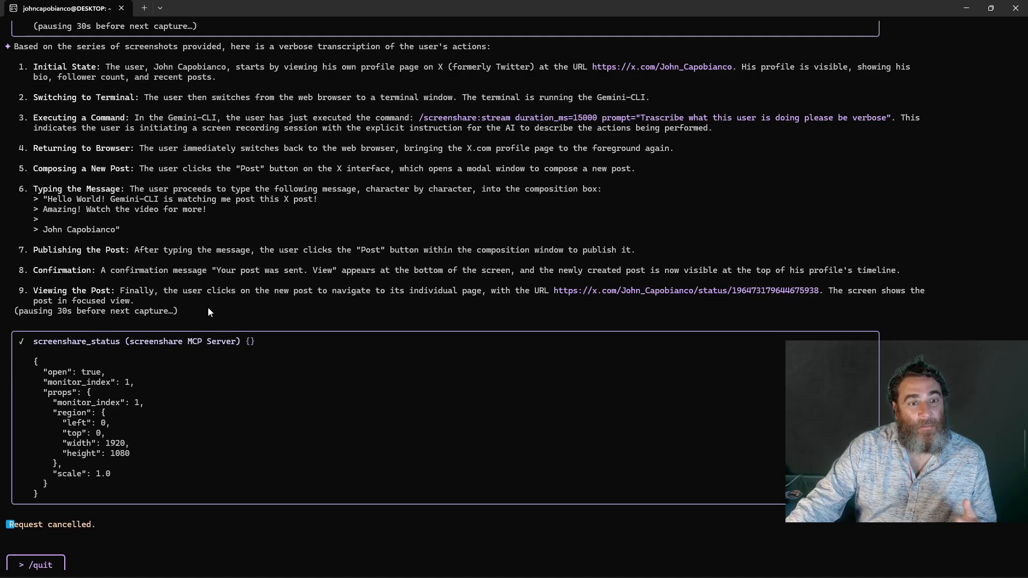
pyautogui.moveTo(753, 302)
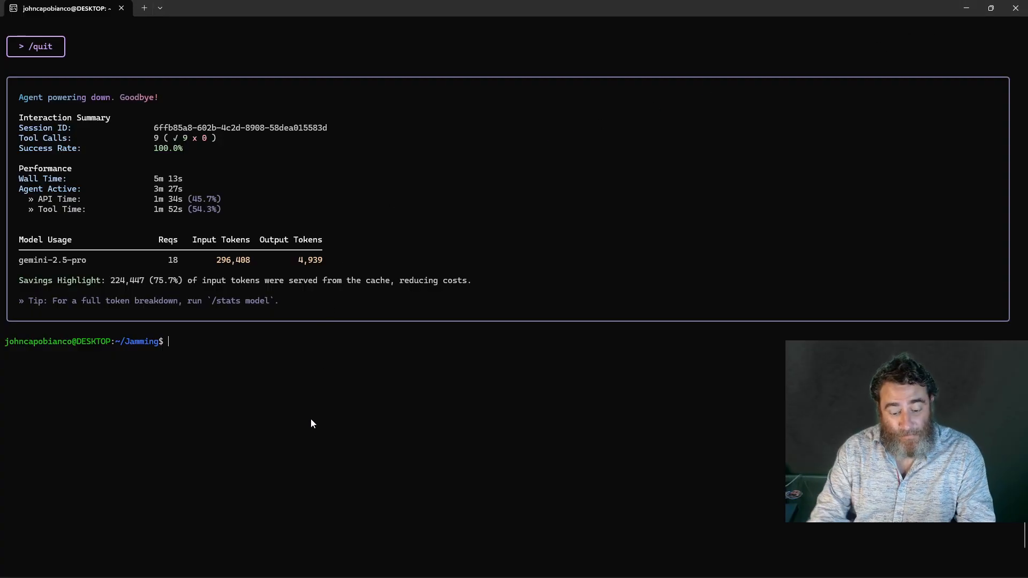
# - Collapse and re-inspect the screenshare extension folder in the .gemini Explorer tree
pyautogui.write('cd\\c')
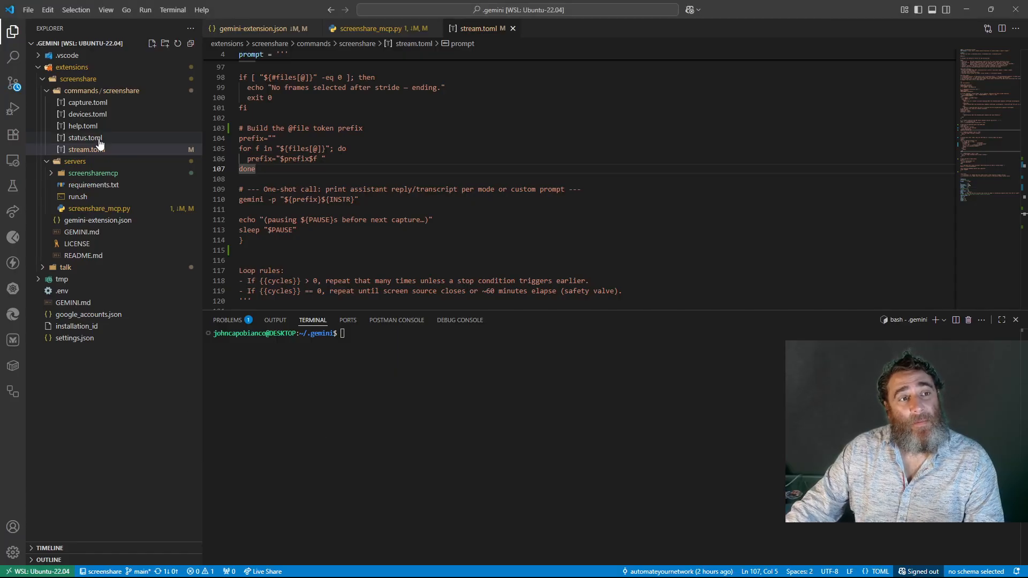
pyautogui.click(77, 78)
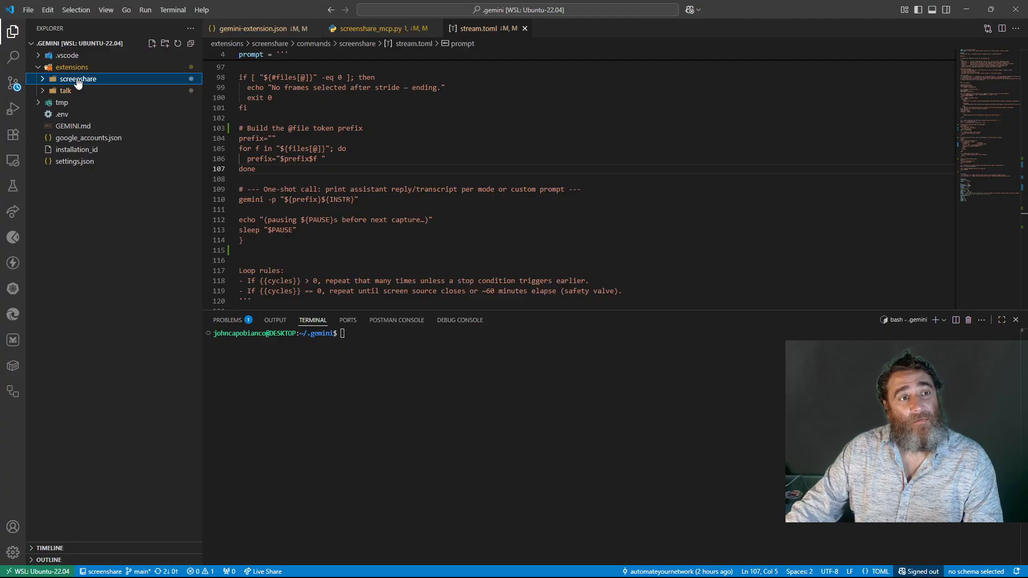
pyautogui.click(65, 90)
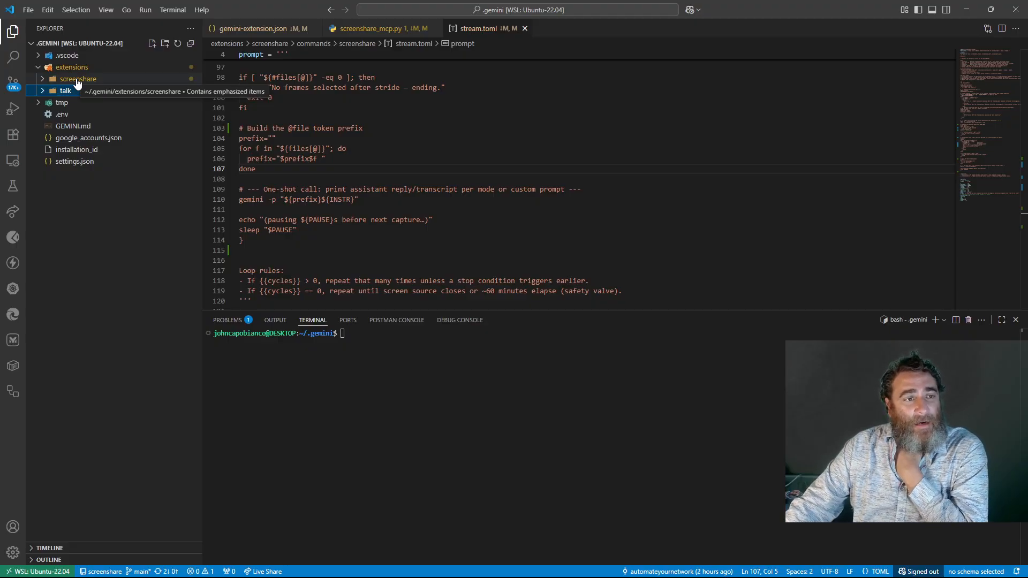
pyautogui.click(77, 79)
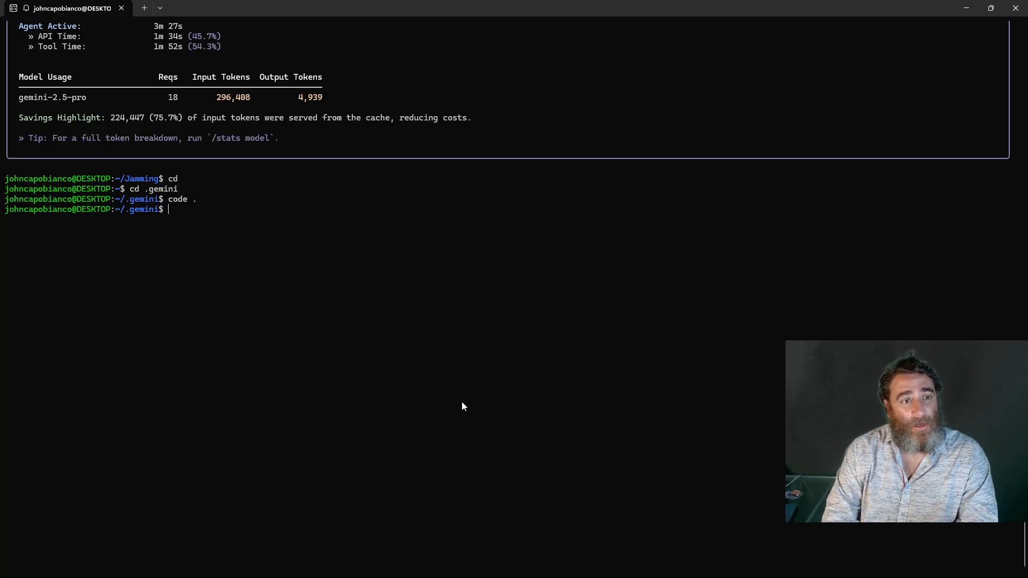
# - Remove *.jpg captures in Jamming, relaunch gemini -y to see only the talk server, then /quit
pyautogui.write('cd')
pyautogui.write('rm')
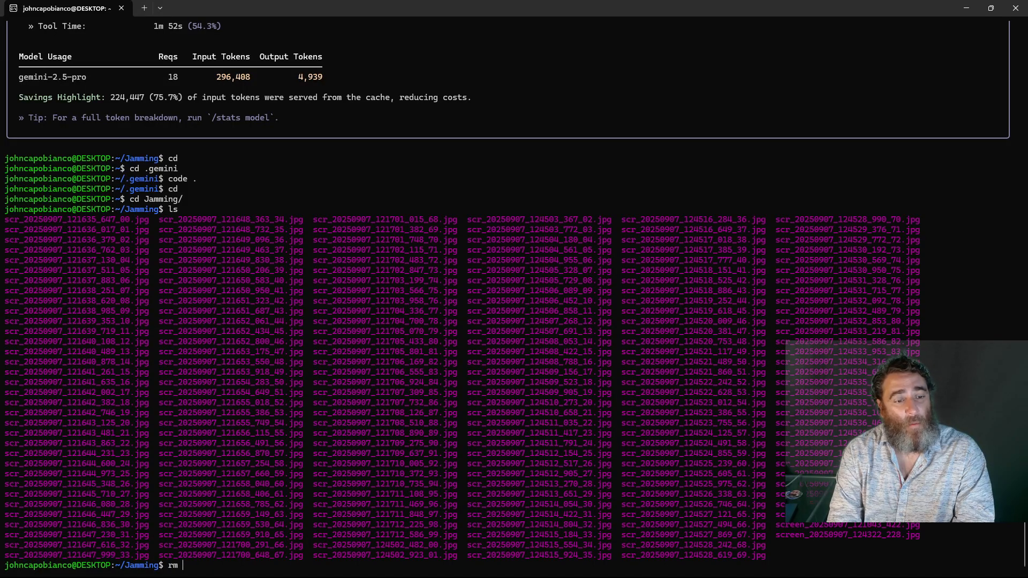
pyautogui.write('*.jpg')
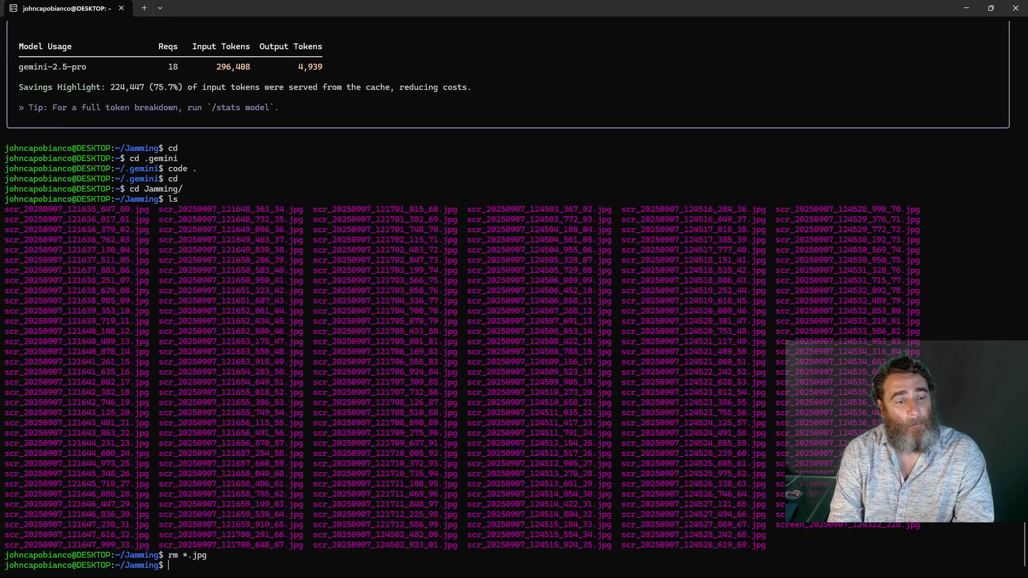
pyautogui.write('ls')
pyautogui.write('gemini -')
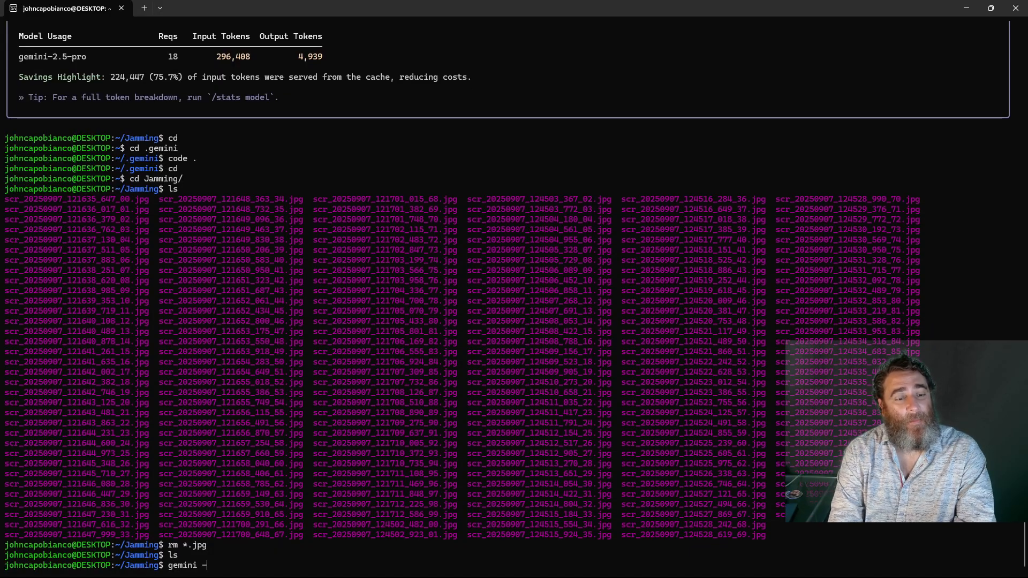
pyautogui.write('y')
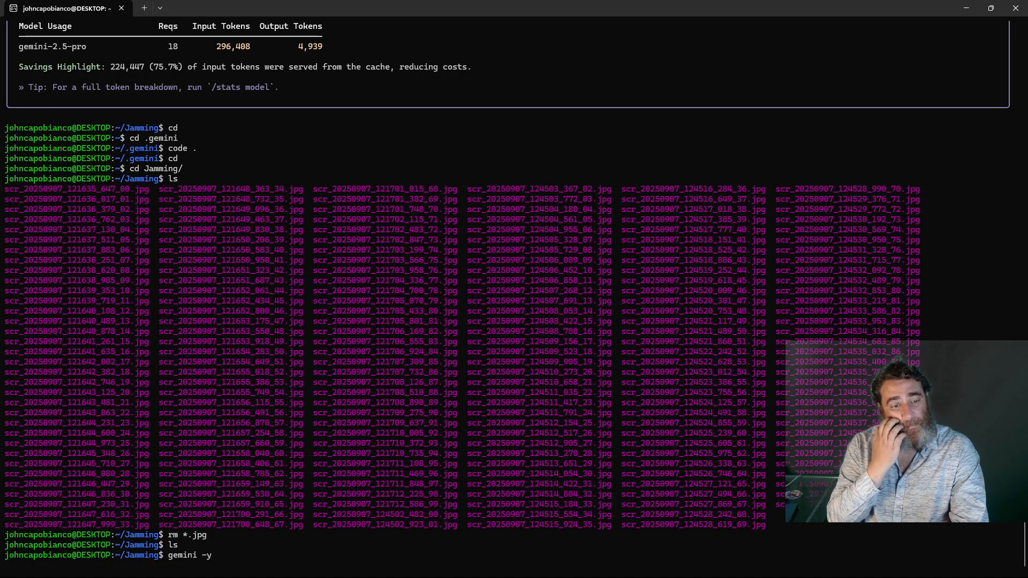
pyautogui.write('/')
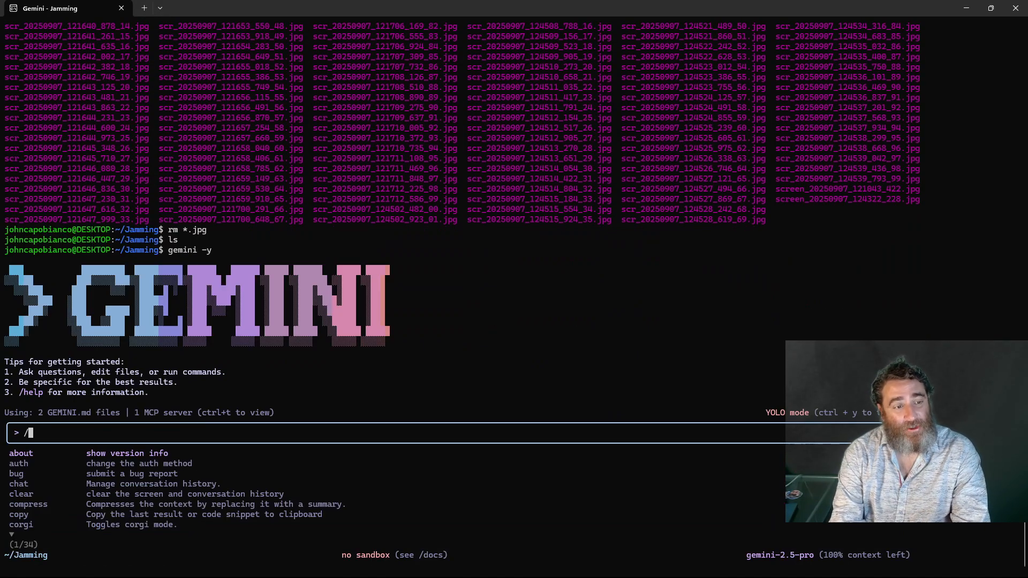
pyautogui.write('scre')
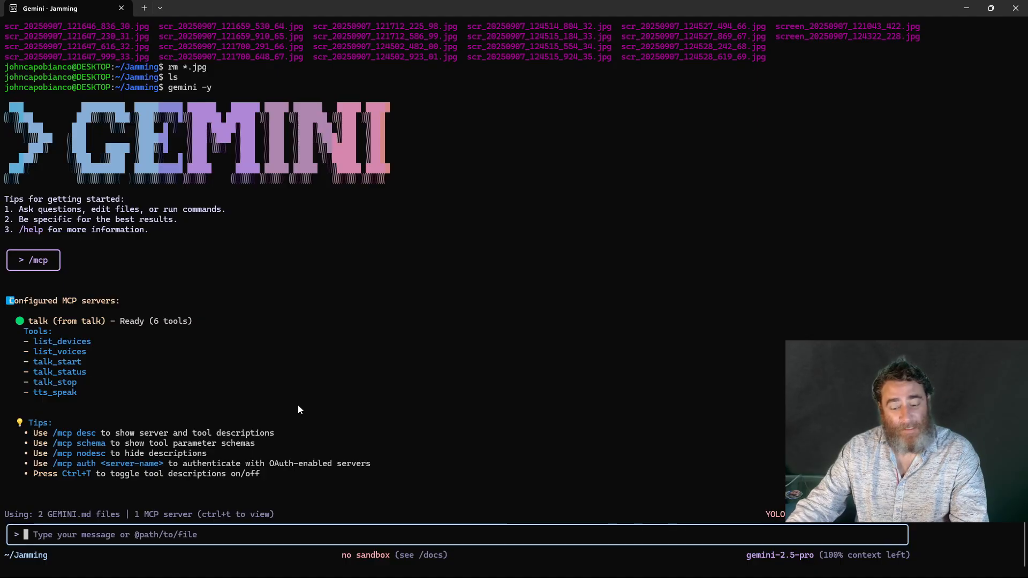
pyautogui.write('/quit')
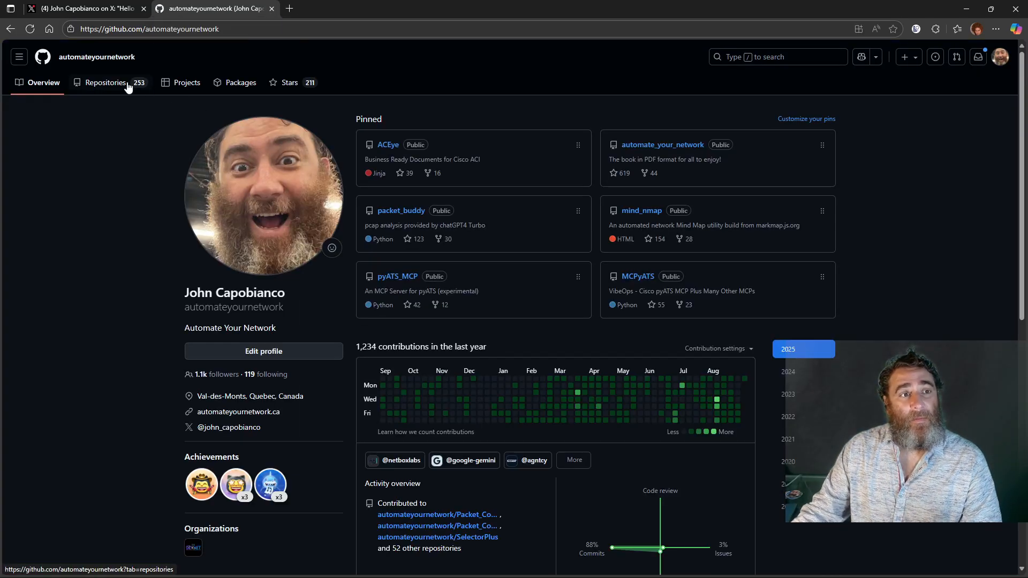
# - Open GeminiCLI_ScreenShare_Extension from the repositories list and select its README's git clone command
pyautogui.click(104, 83)
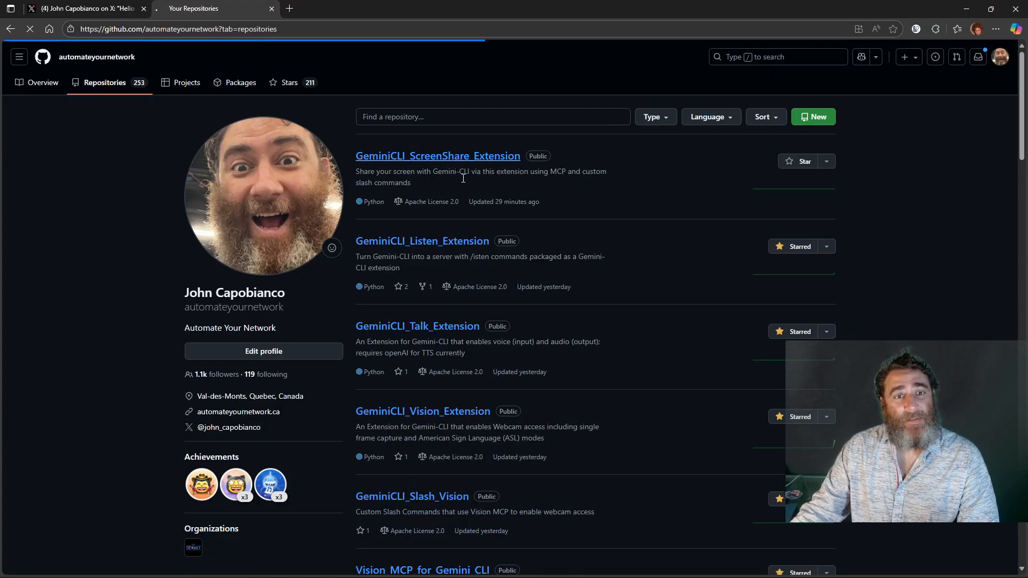
pyautogui.click(437, 155)
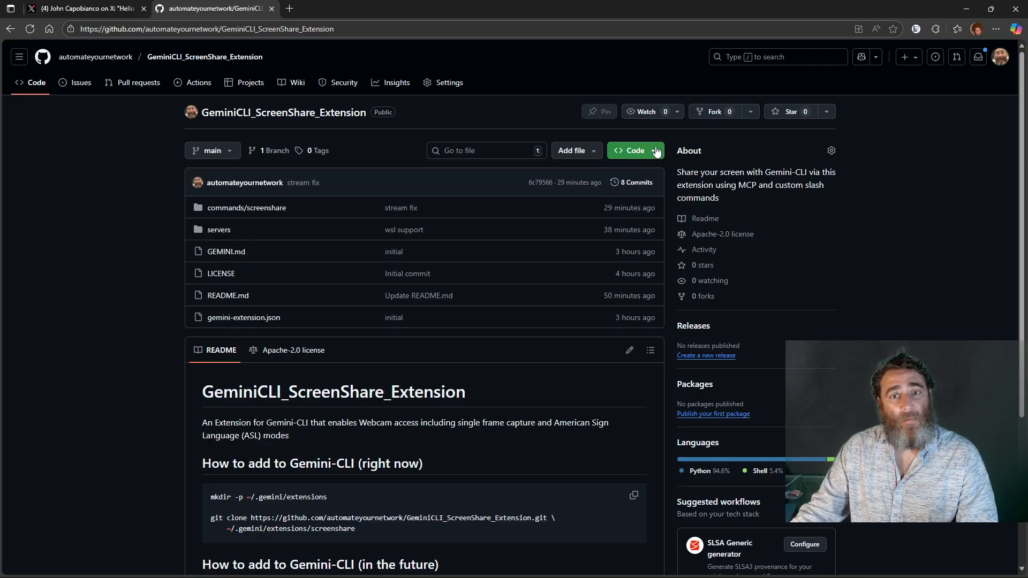
pyautogui.scroll(-3)
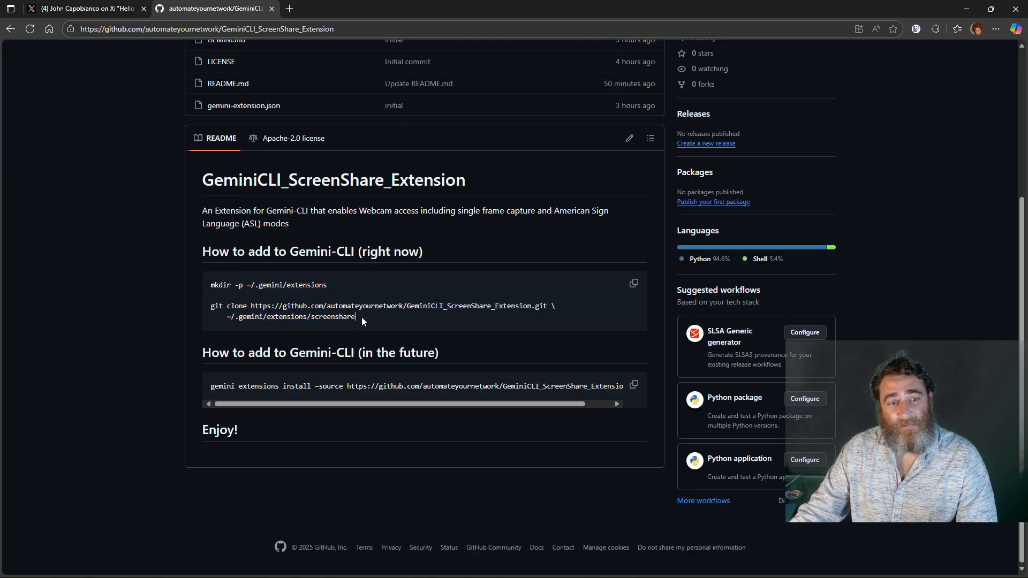
pyautogui.moveTo(211, 305); pyautogui.dragTo(354, 317)
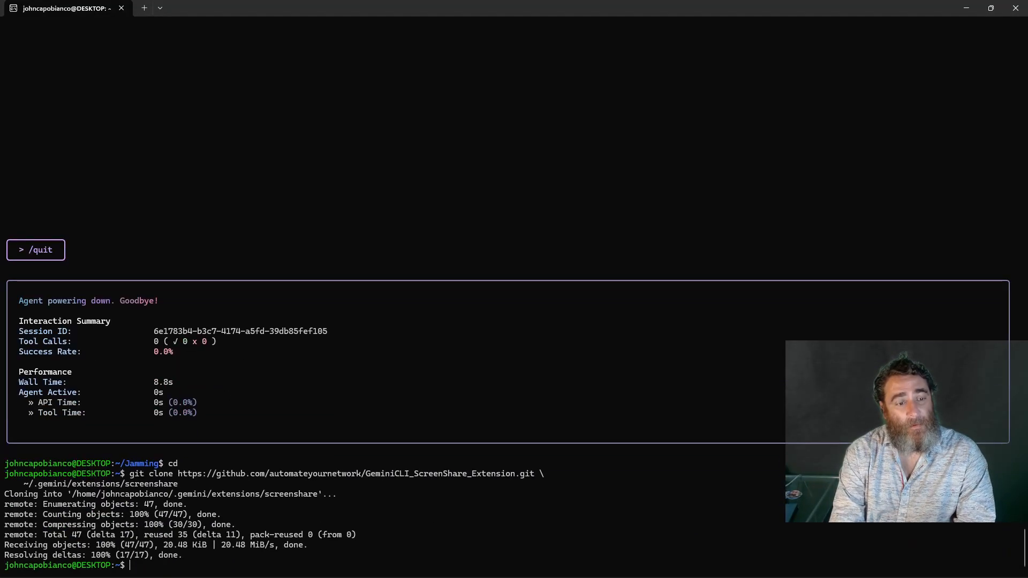
# - Relaunch gemini -y in Jamming, list MCP servers with /mcp, and show the extensions folder
pyautogui.write('cd Jamming/')
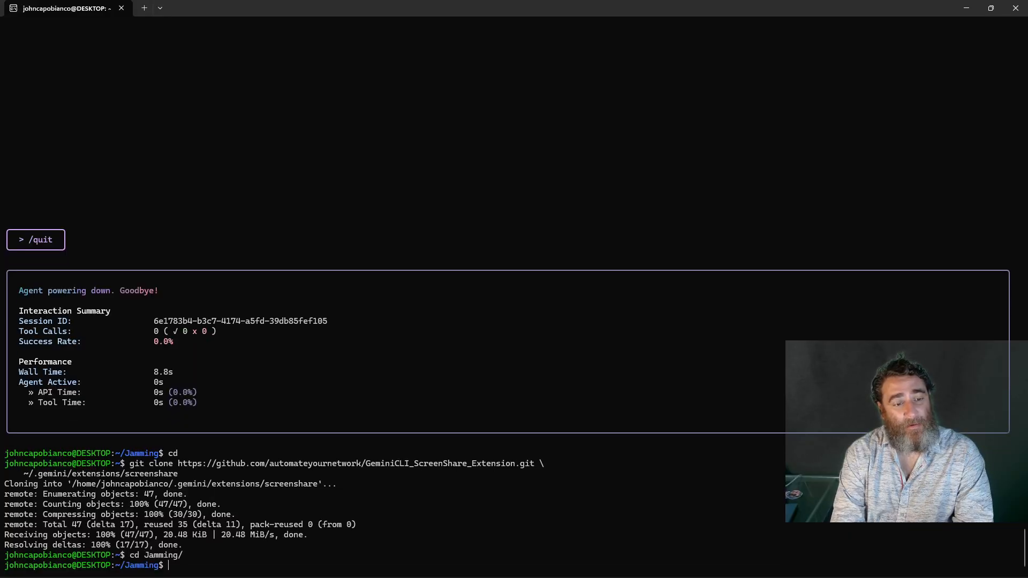
pyautogui.write('gemini -y')
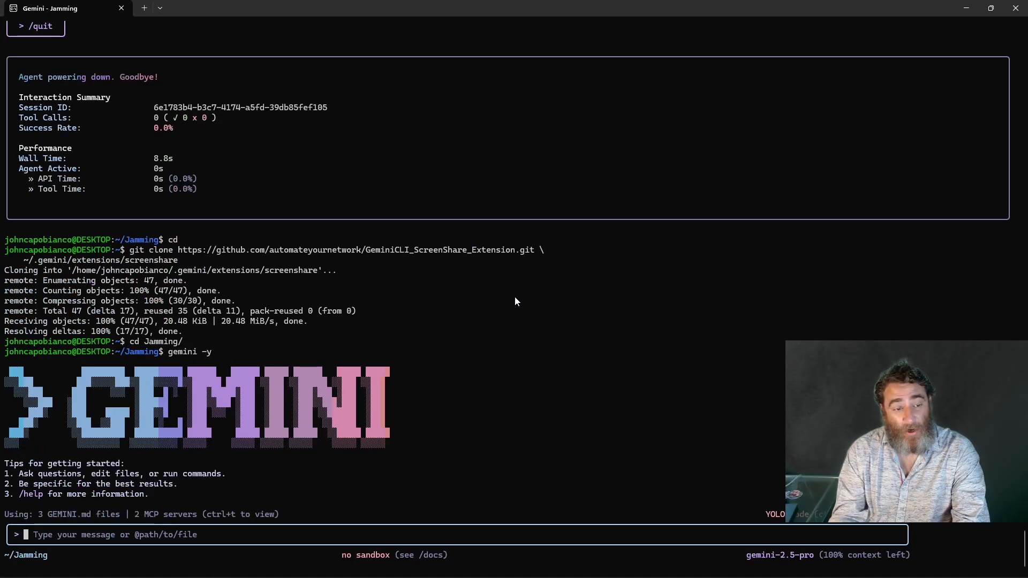
pyautogui.write('/mcp')
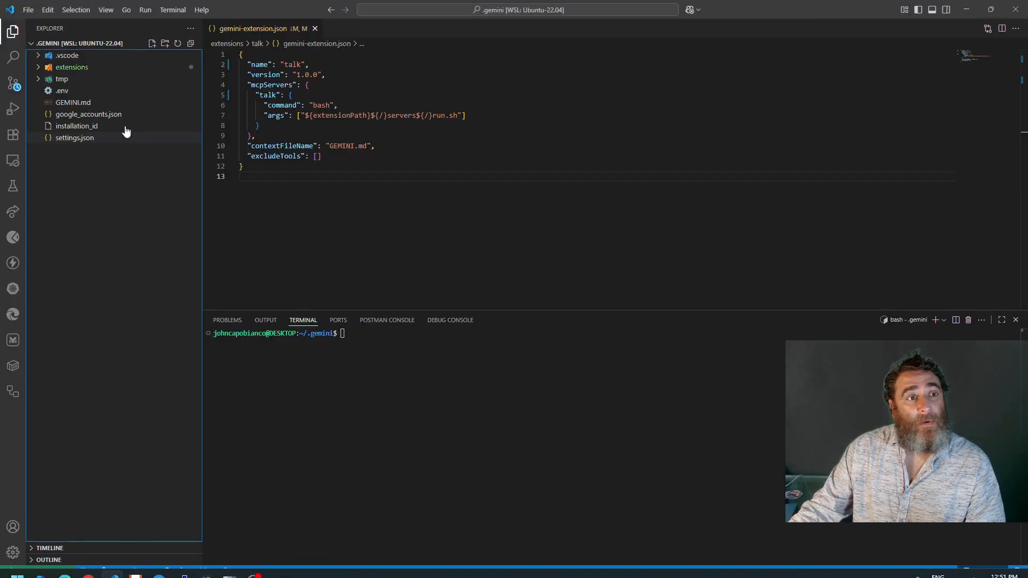
pyautogui.click(71, 66)
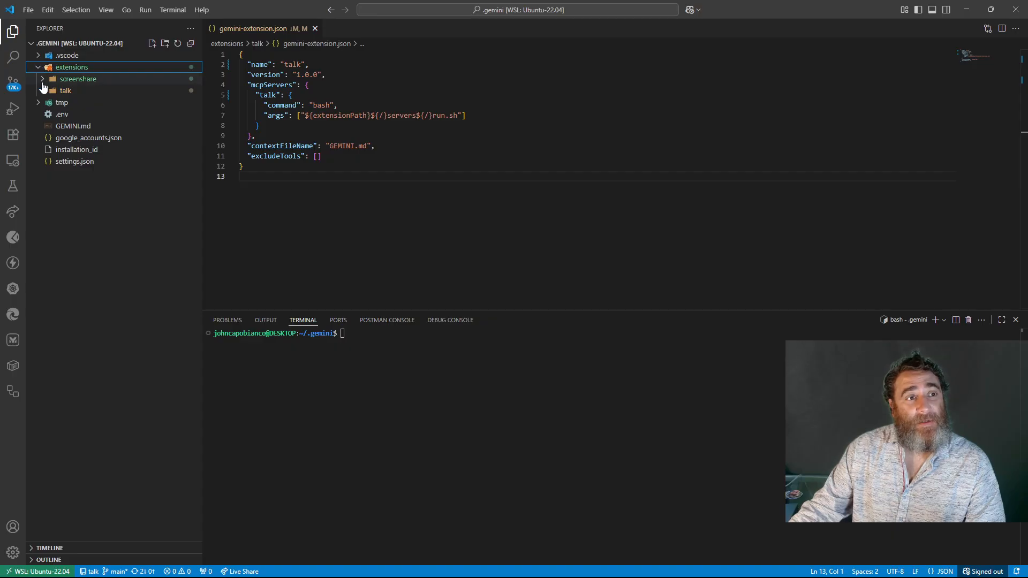
# - Zoom in the interface via View > Appearance, hide the terminal and close the talk manifest
pyautogui.click(77, 78)
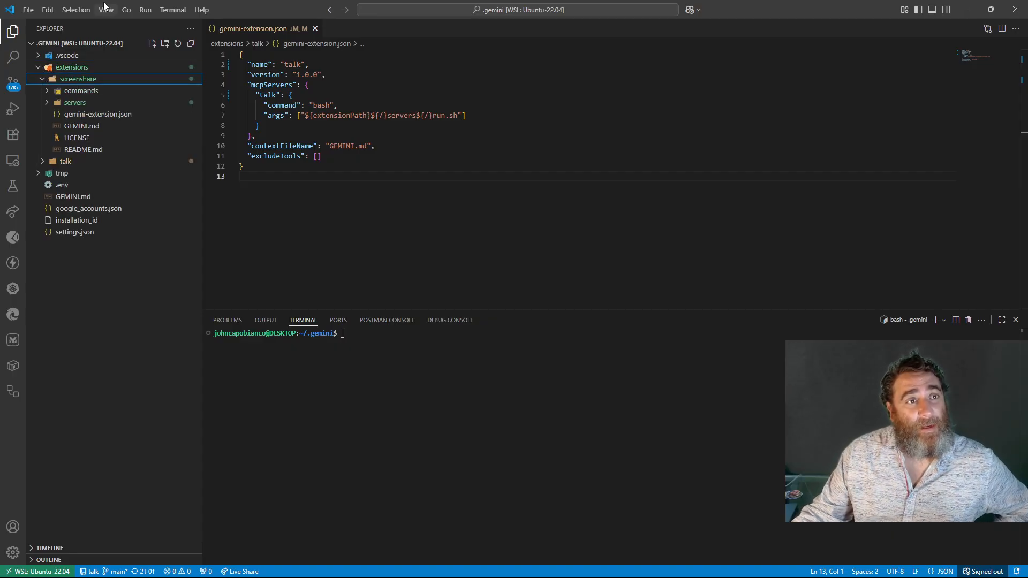
pyautogui.click(106, 10)
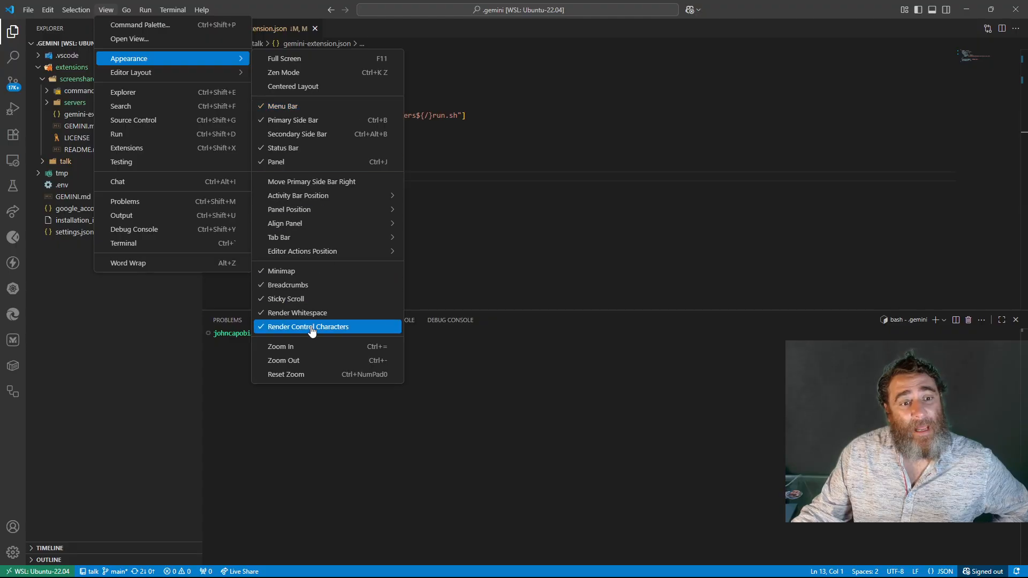
pyautogui.click(307, 327)
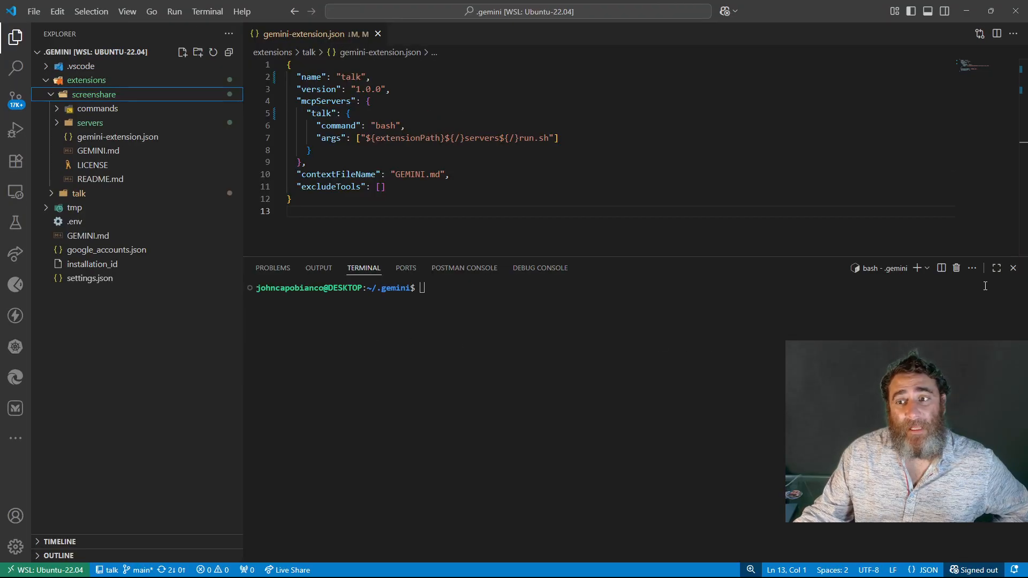
pyautogui.click(128, 11)
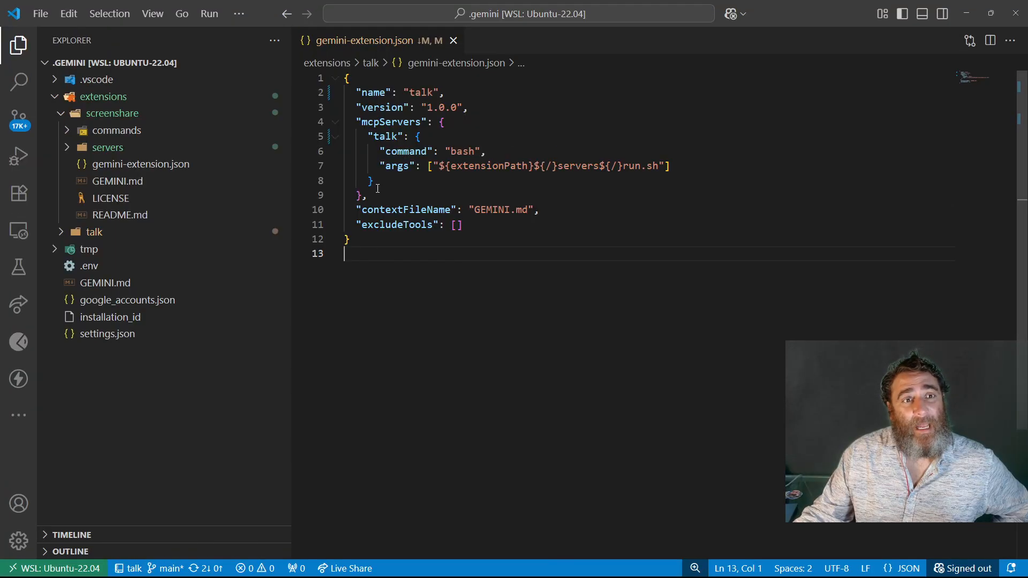
pyautogui.click(453, 40)
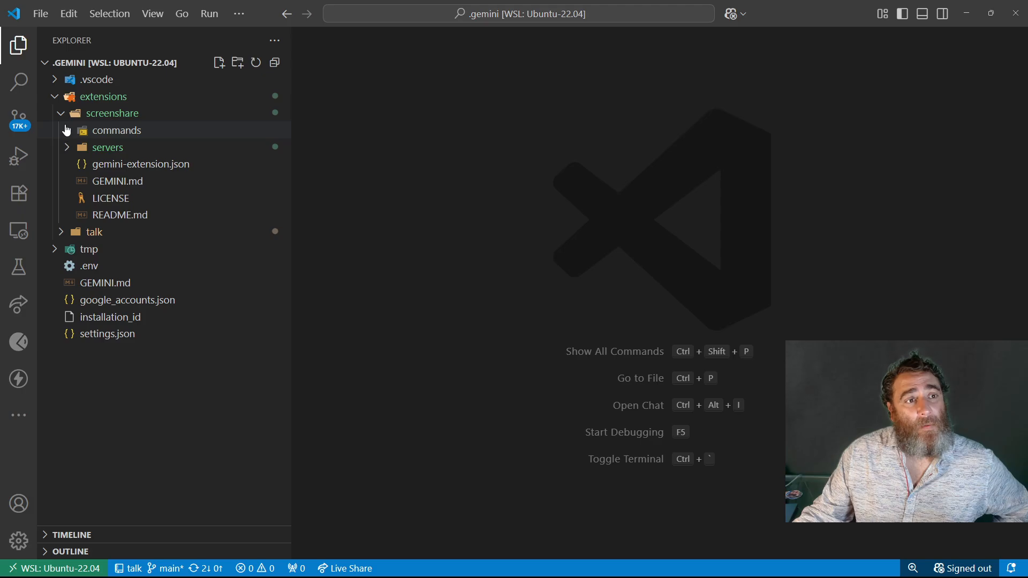
# - Collapse and re-expand the screenshare folder, then select its commands folder
pyautogui.click(112, 112)
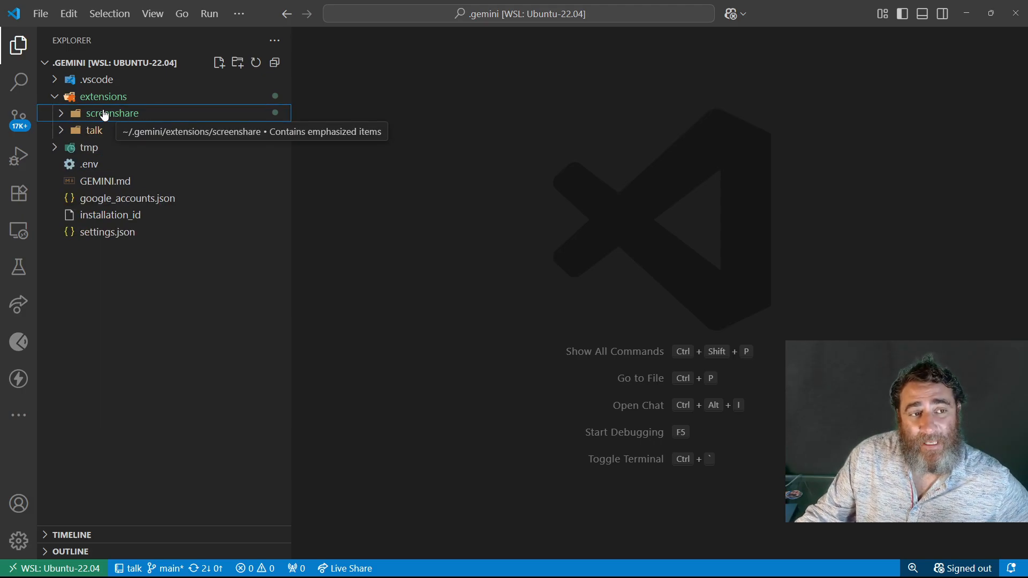
pyautogui.click(112, 112)
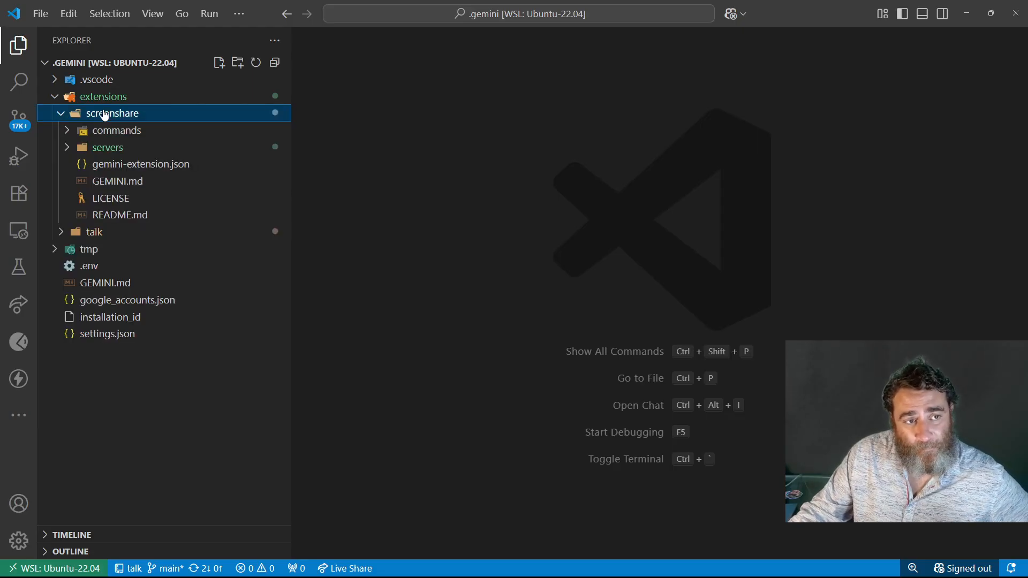
pyautogui.click(116, 130)
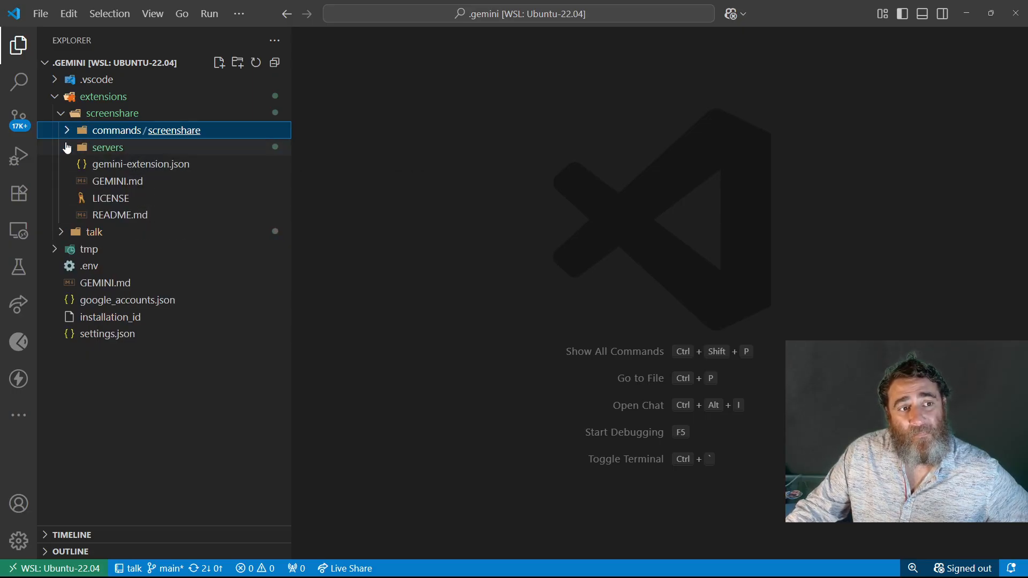
# - Open servers/screenshare_mcp.py and fold the list_displays and screenshare_start tool functions
pyautogui.click(108, 146)
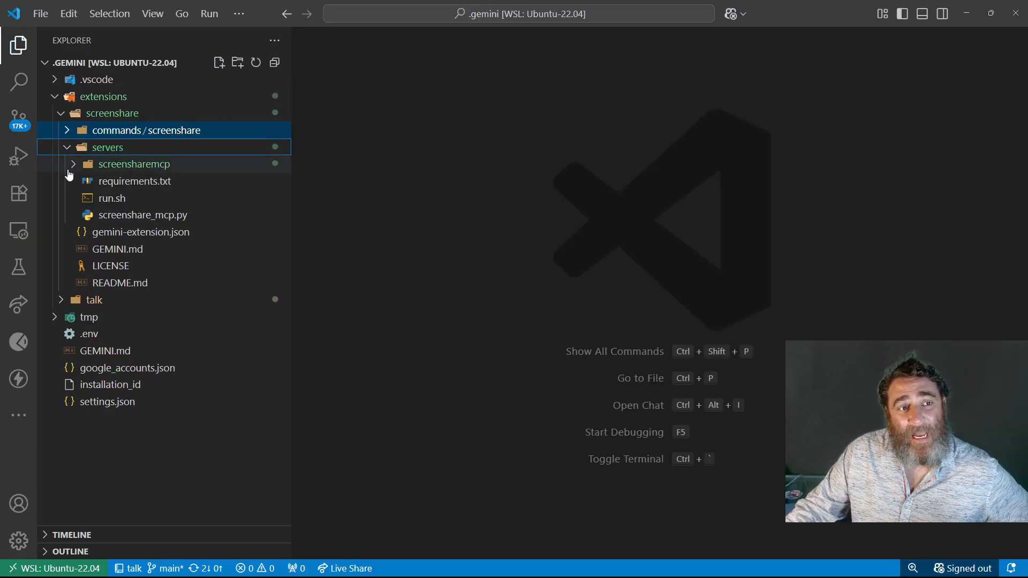
pyautogui.doubleClick(142, 214)
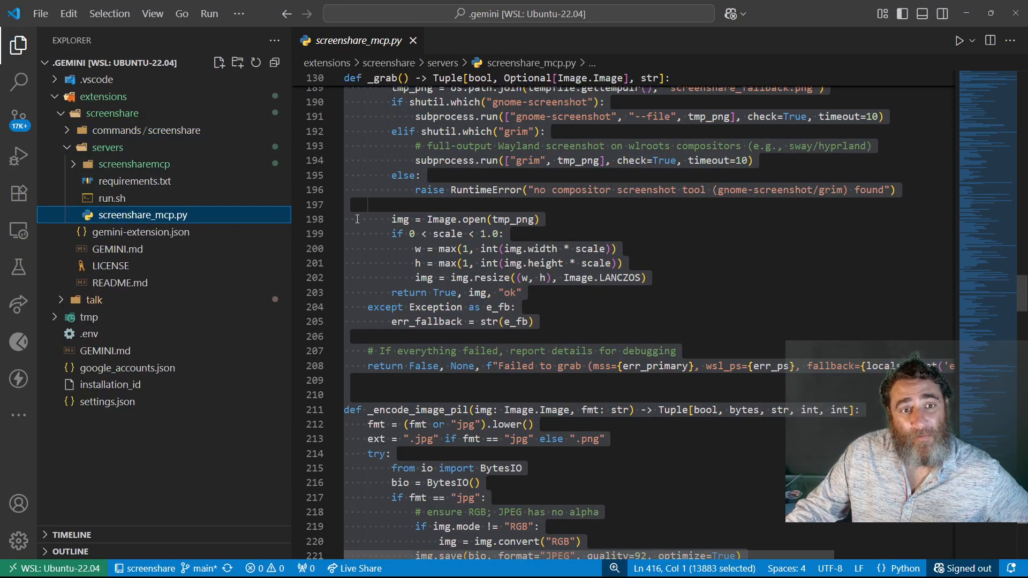
pyautogui.scroll(-3)
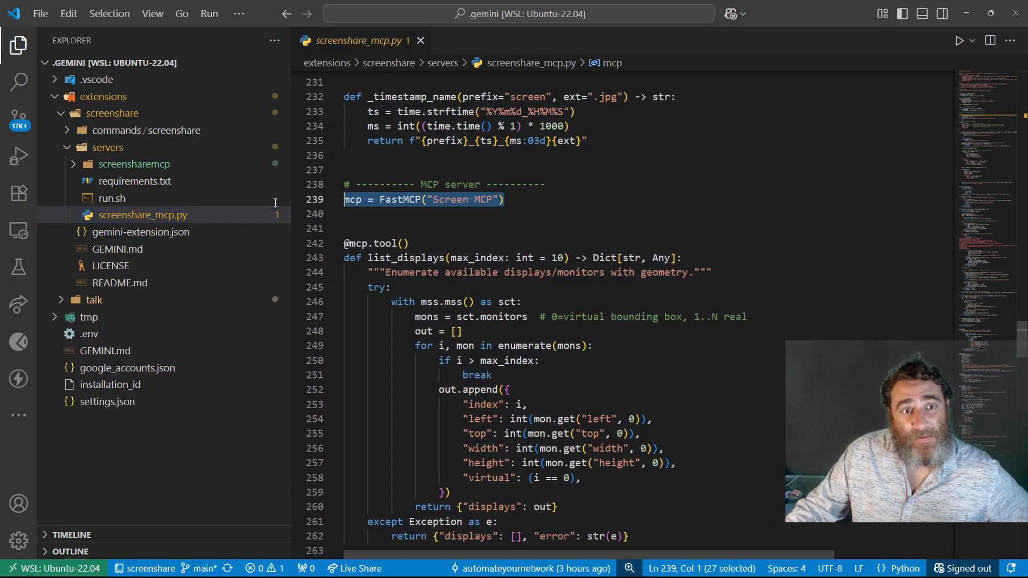
pyautogui.click(334, 258)
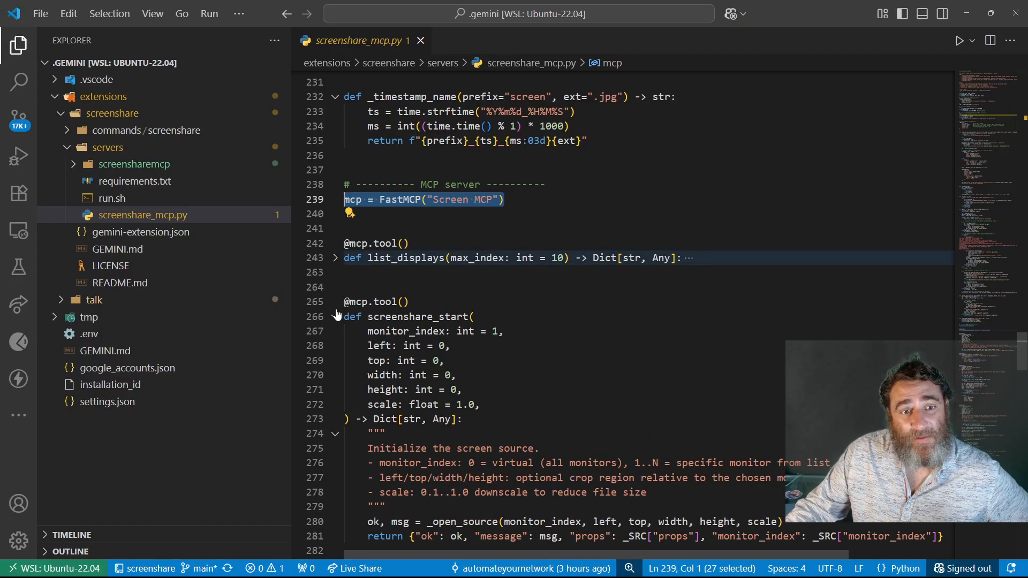
pyautogui.click(334, 317)
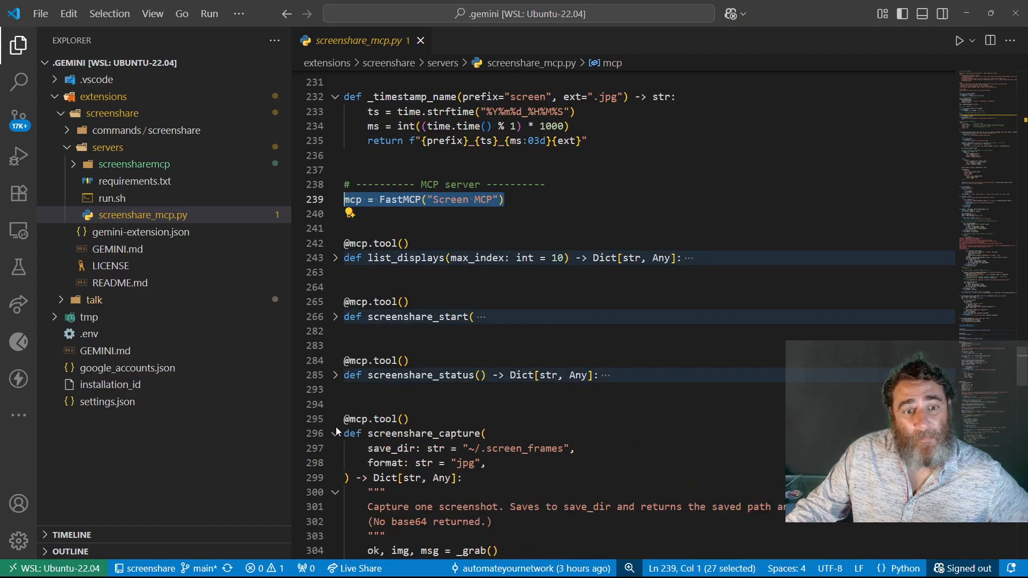
pyautogui.scroll(-3)
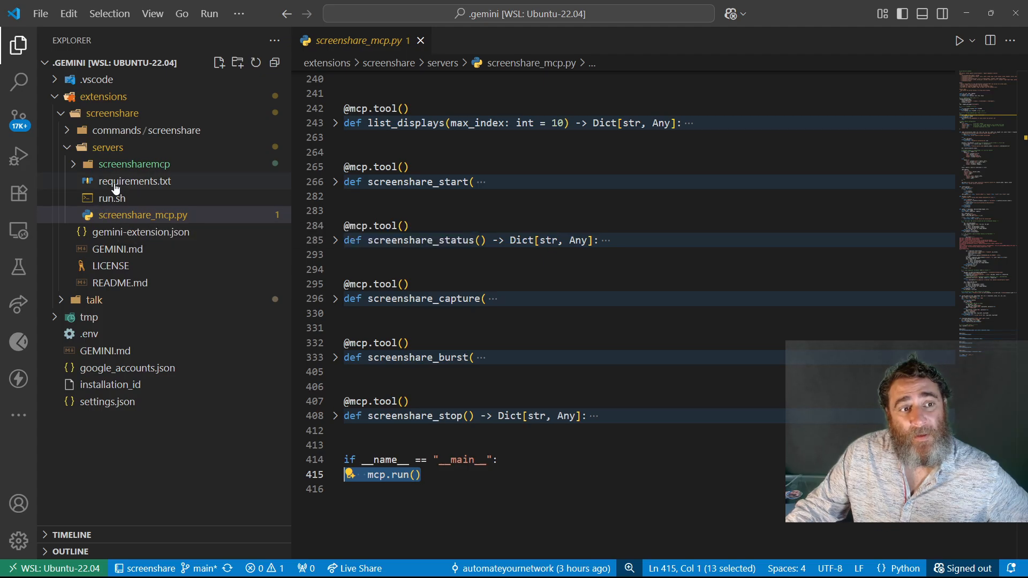
# - View requirements.txt and run.sh, peek into the screensharemcp venv folder, then collapse servers
pyautogui.click(135, 181)
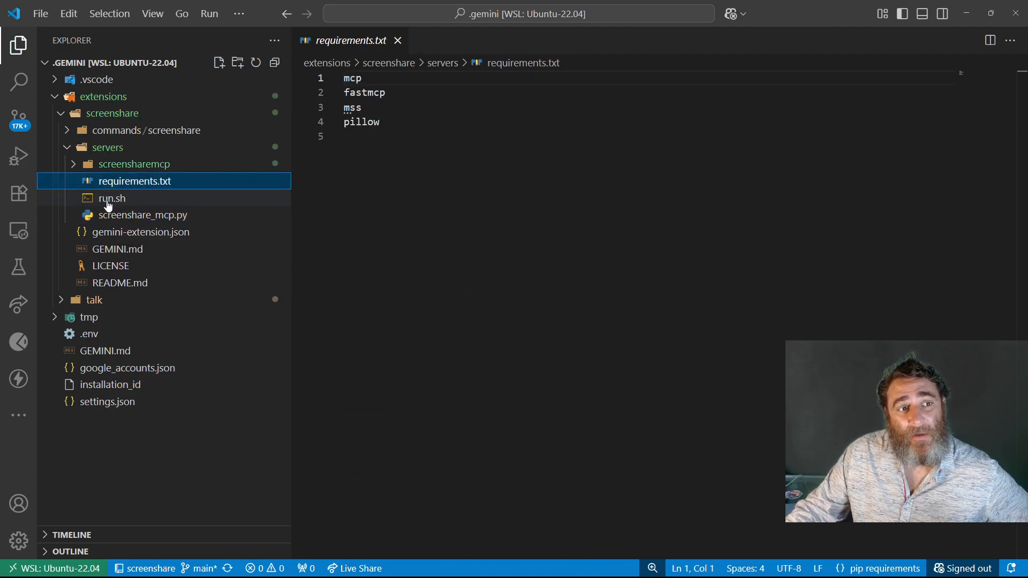
pyautogui.click(111, 198)
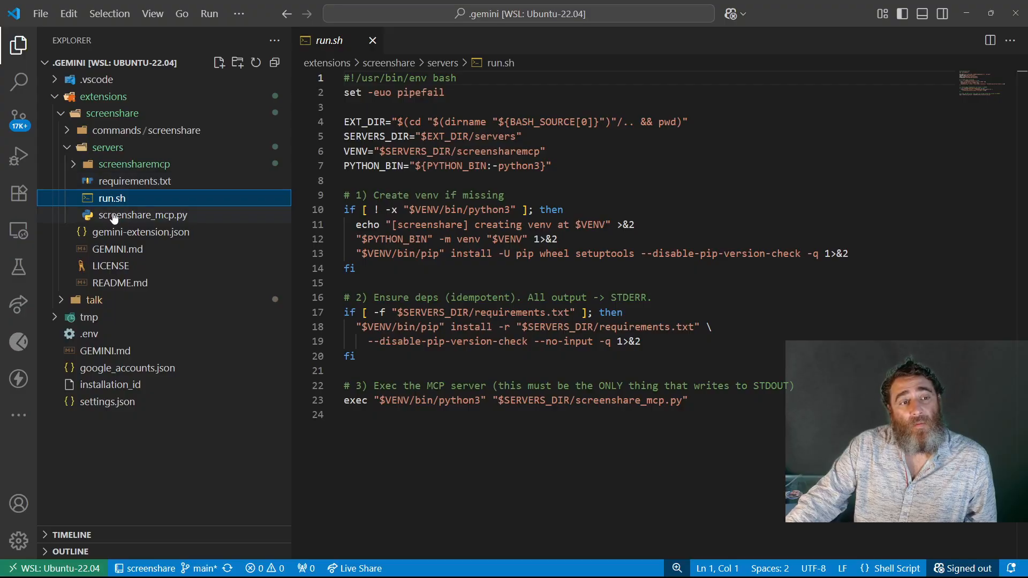
pyautogui.click(135, 163)
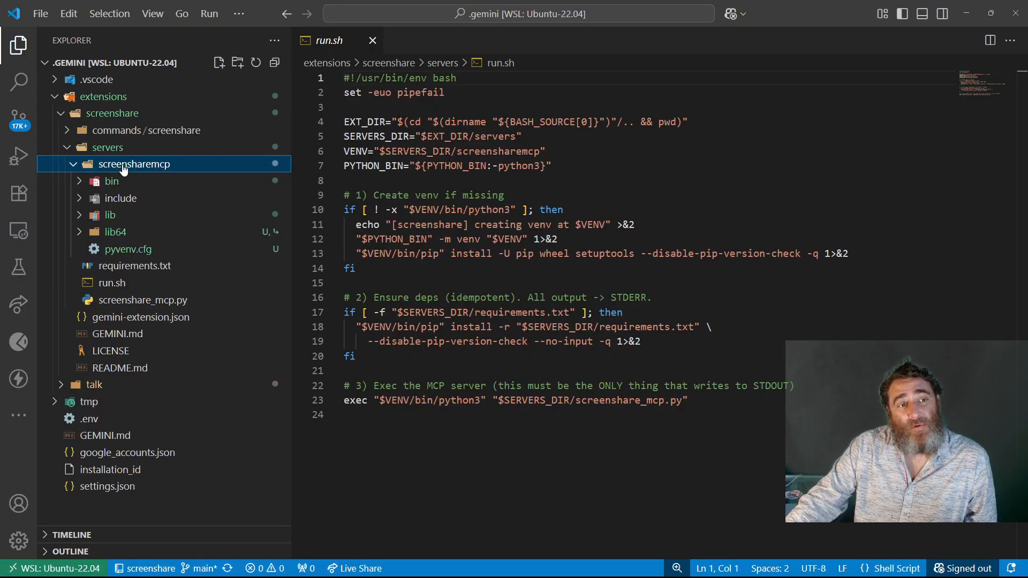
pyautogui.click(134, 163)
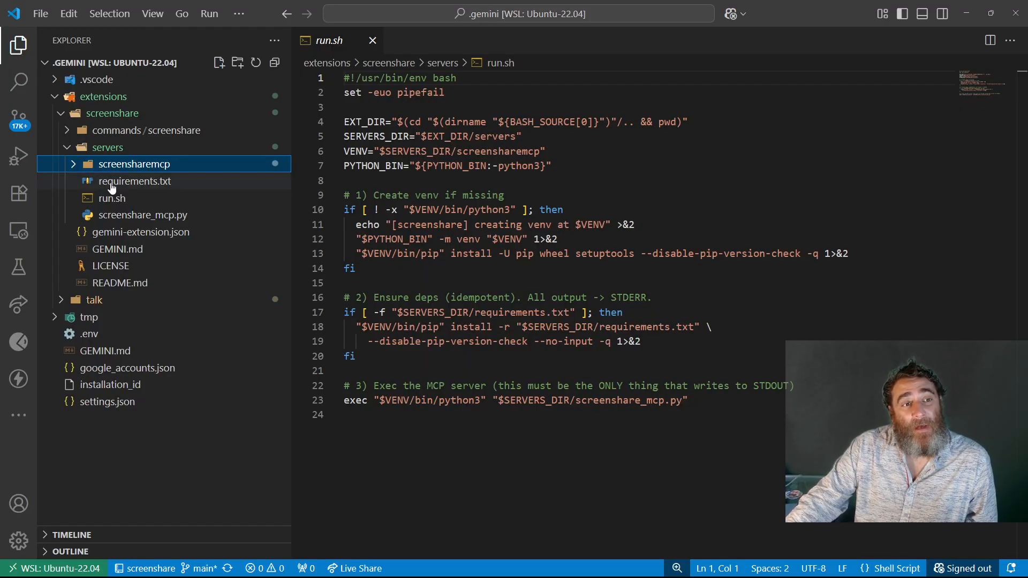
pyautogui.click(111, 198)
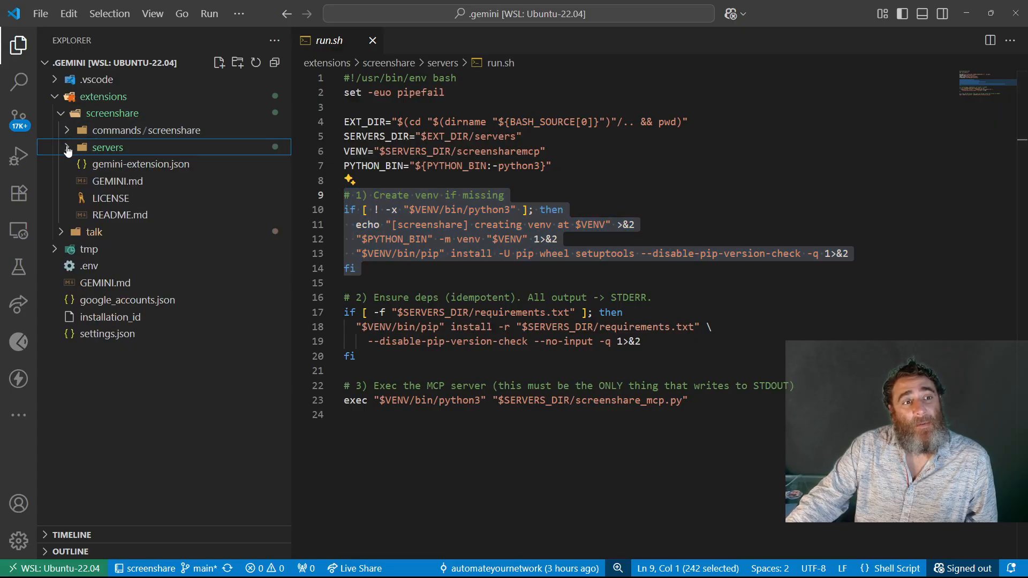
# - Review gemini-extension.json's contextFileName setting, then read through the GEMINI.md guide
pyautogui.click(141, 164)
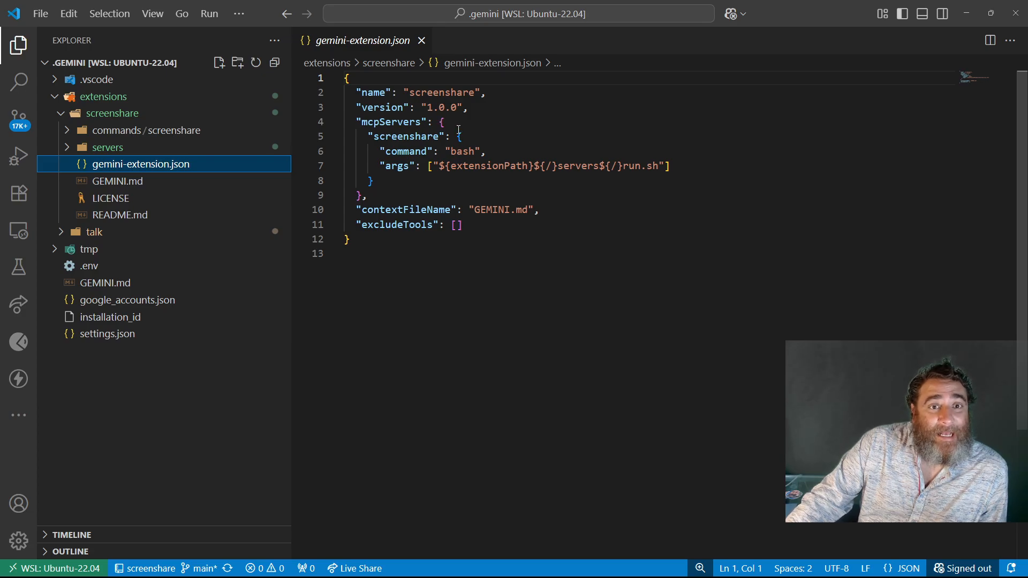
pyautogui.doubleClick(440, 92)
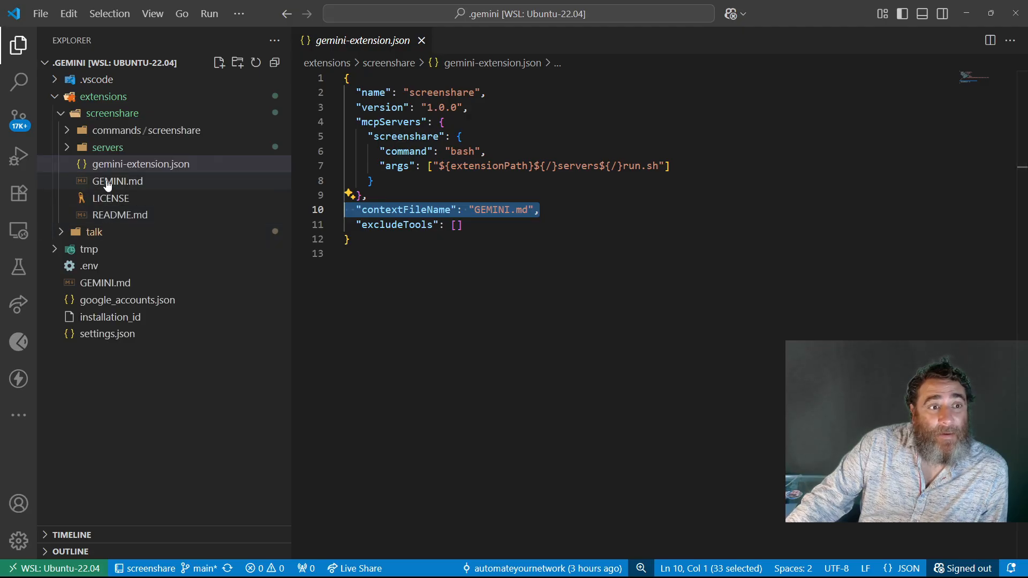
pyautogui.click(117, 181)
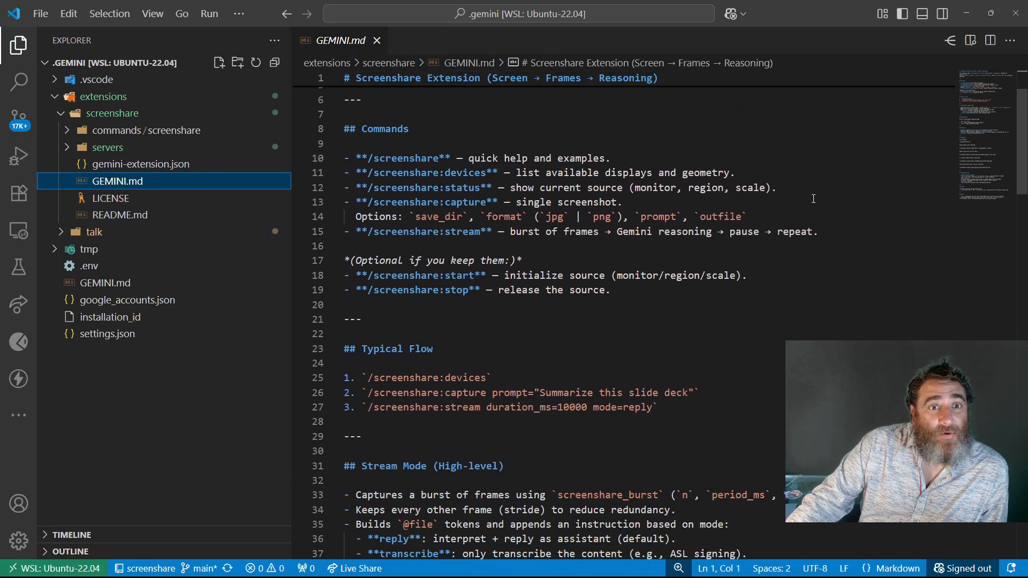
pyautogui.scroll(-3)
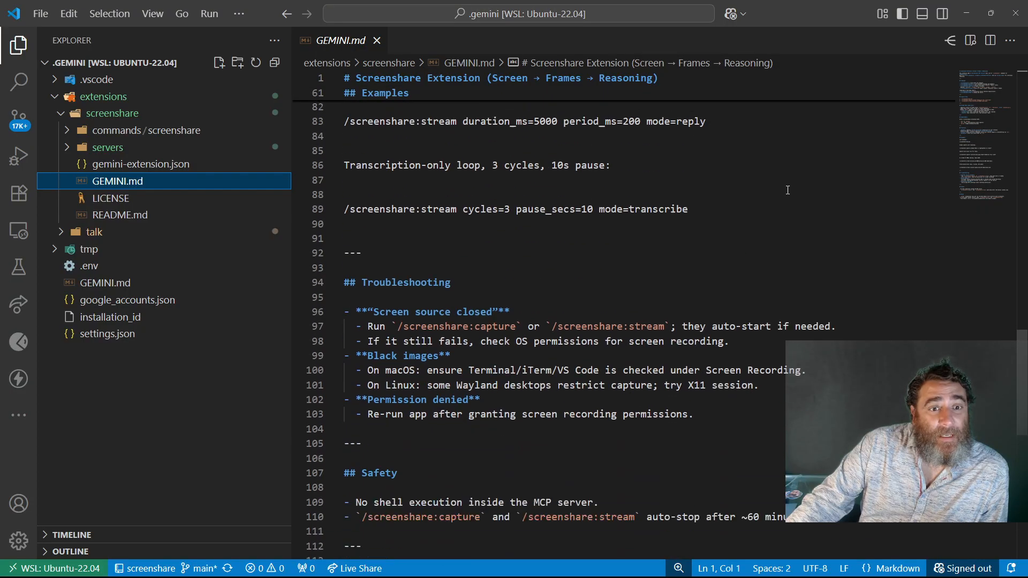
pyautogui.scroll(3)
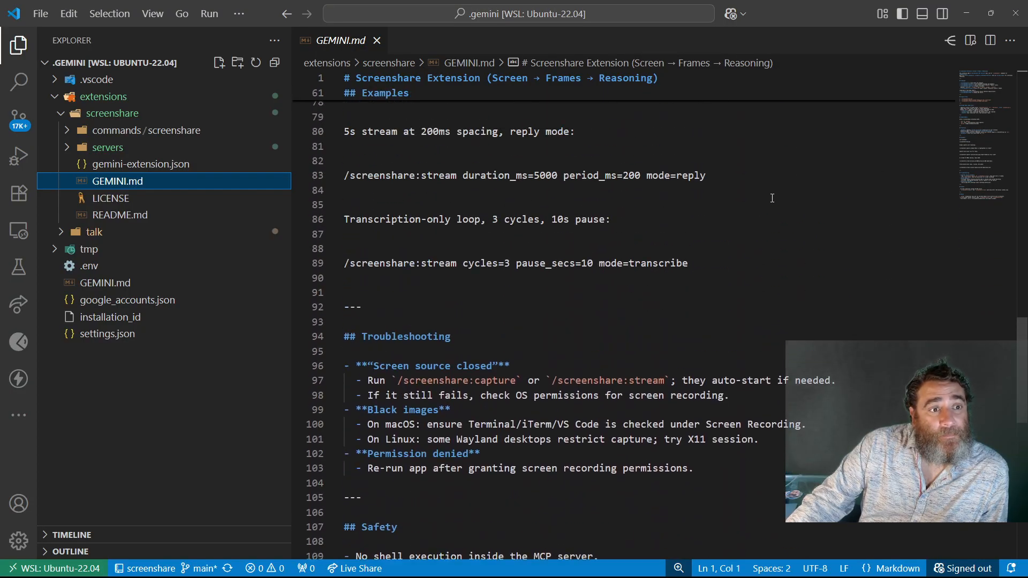
# - Read README.md's install instructions, select the repository URL, then close the README
pyautogui.click(120, 215)
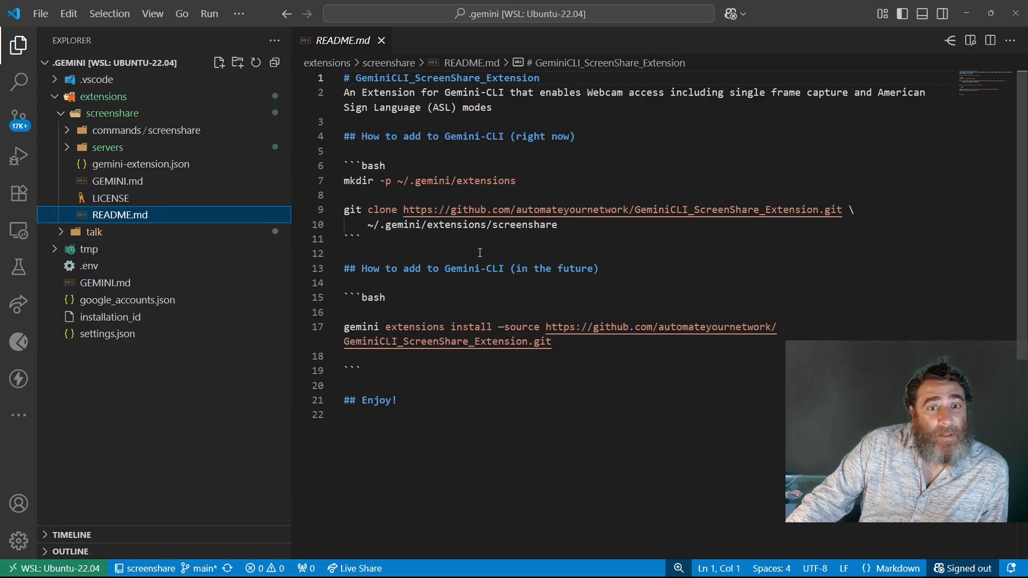
pyautogui.moveTo(344, 164); pyautogui.dragTo(556, 224)
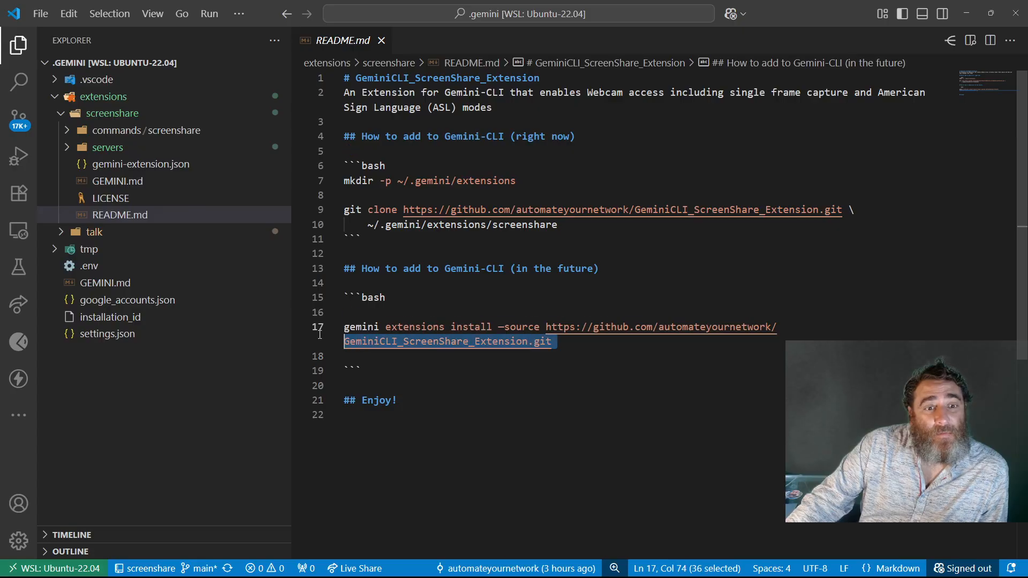
pyautogui.doubleClick(415, 327)
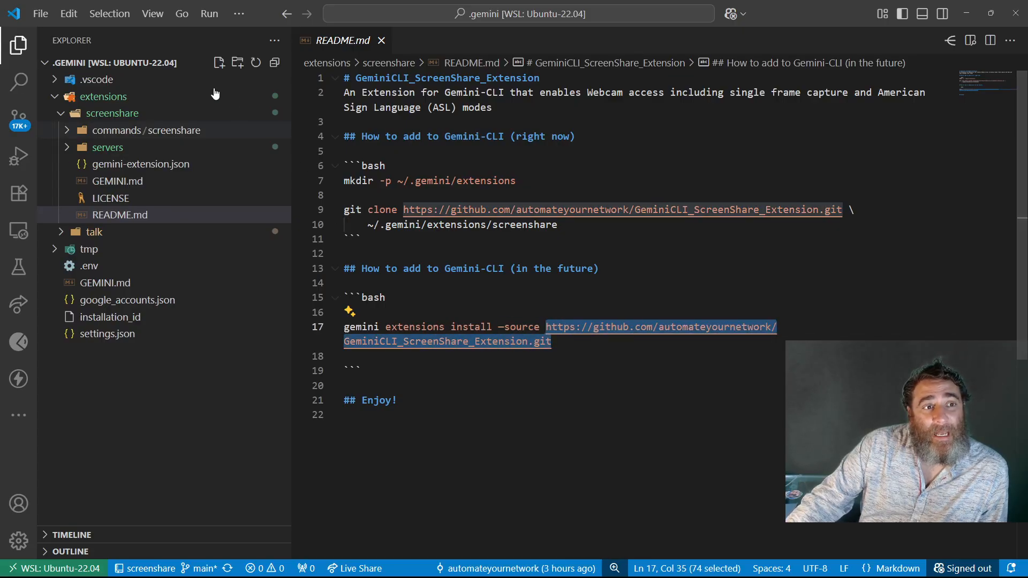
pyautogui.click(380, 40)
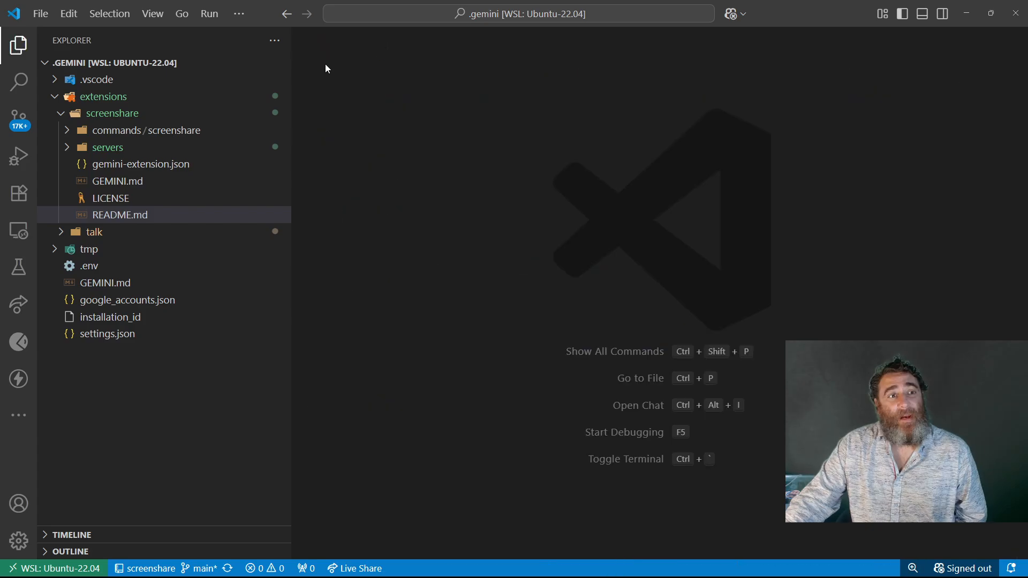